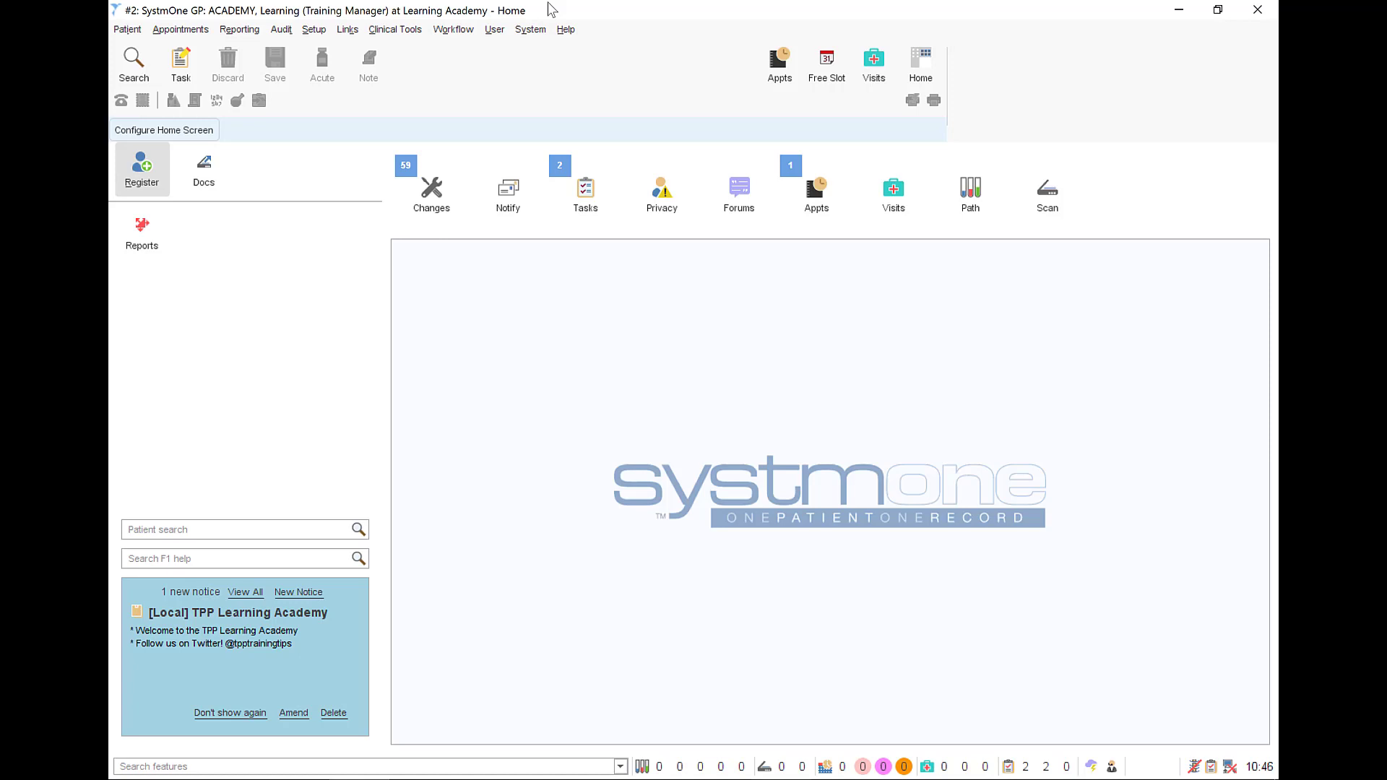
pyautogui.moveTo(387, 26)
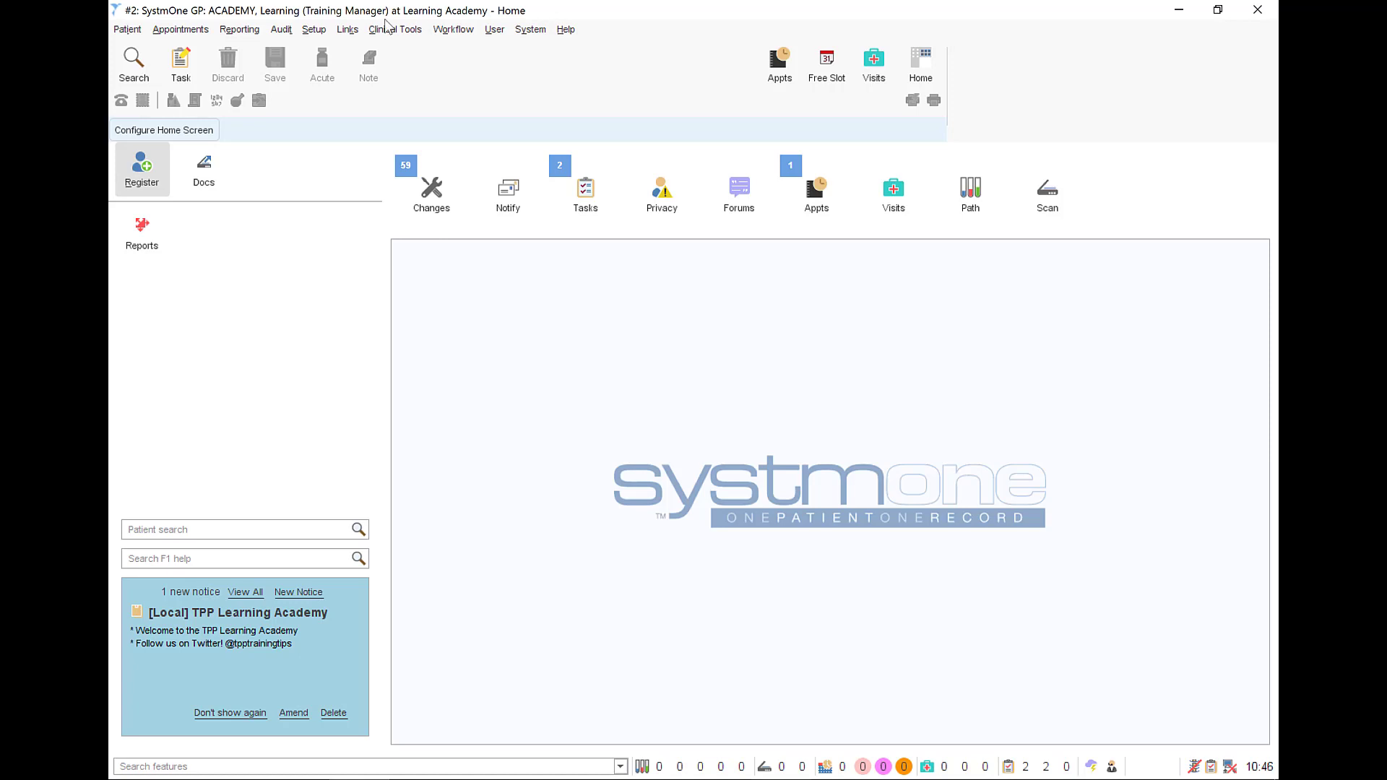
# Step: Open the eWorkflow Templates list from Setup > Data Entry
pyautogui.click(314, 29)
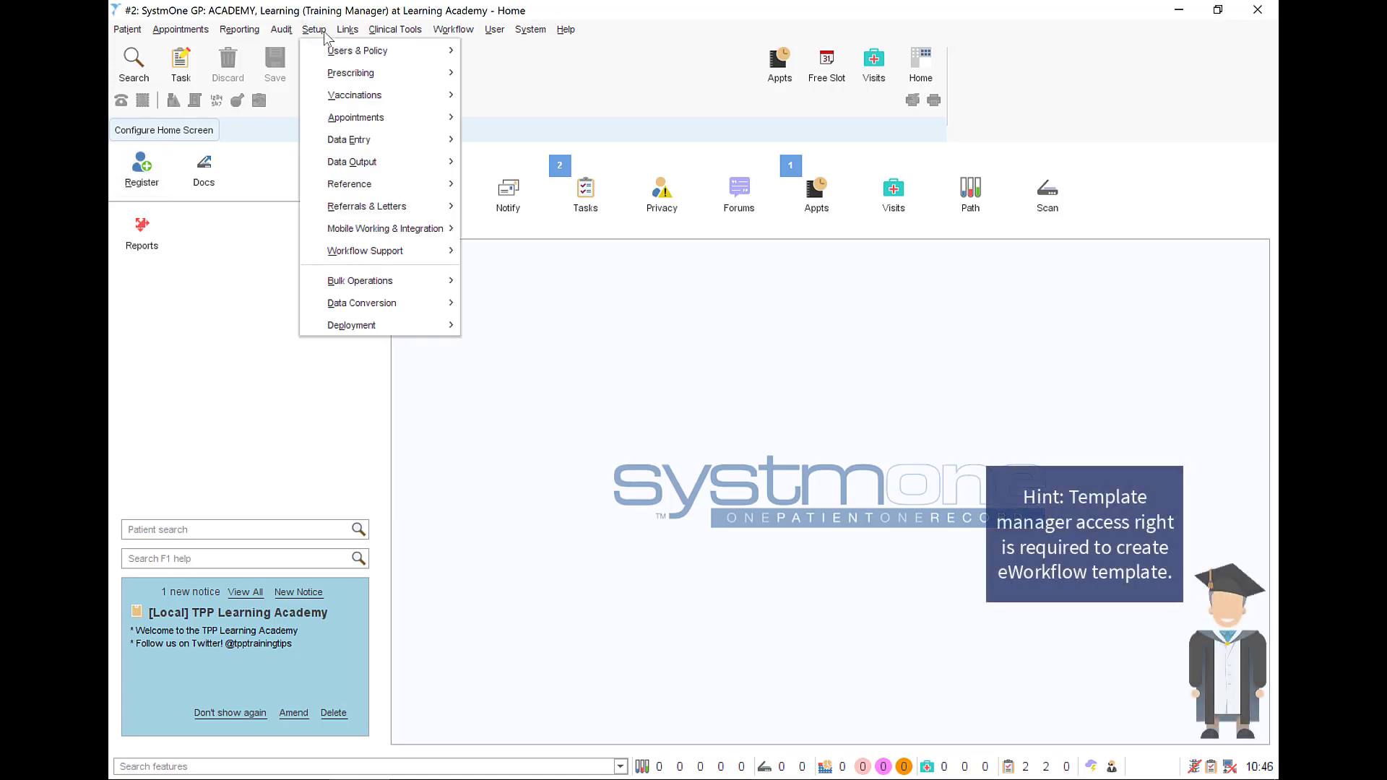
pyautogui.moveTo(348, 139)
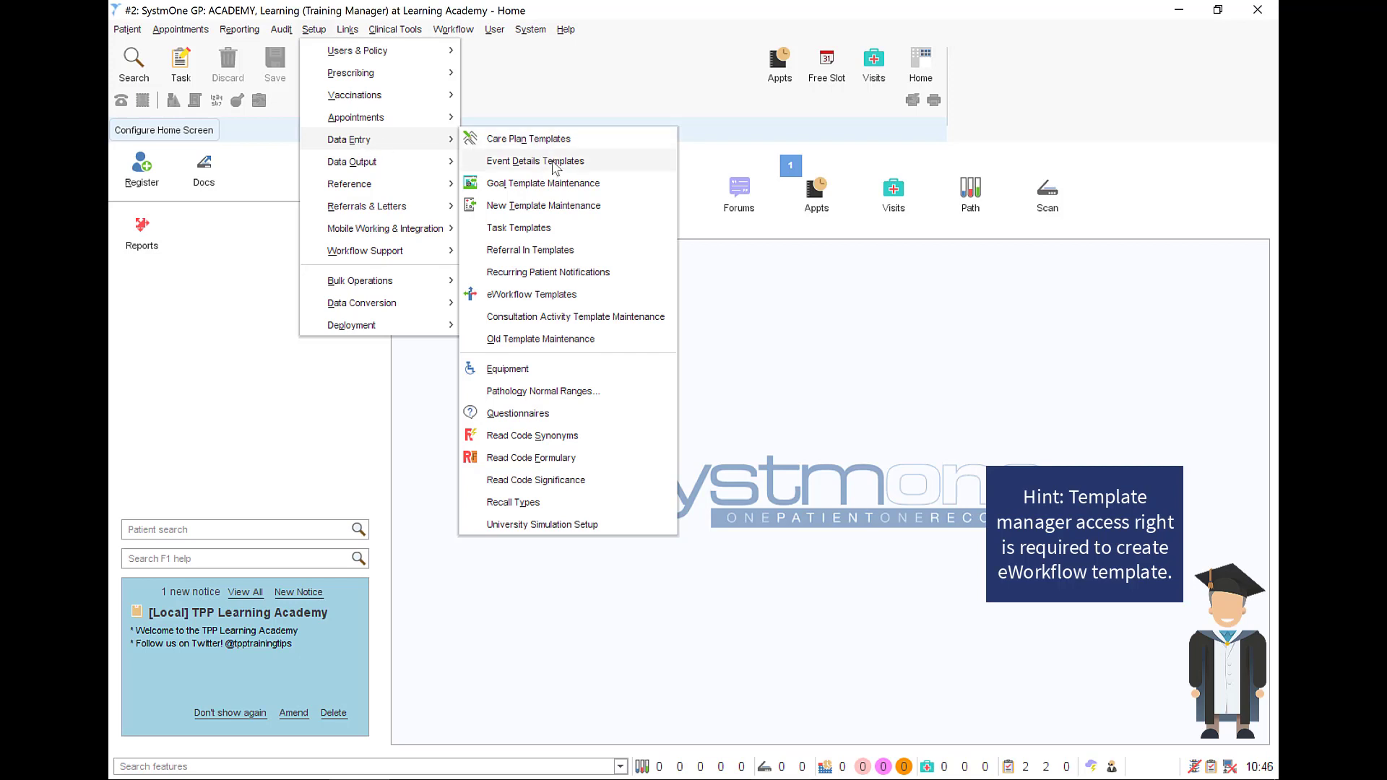
pyautogui.click(530, 294)
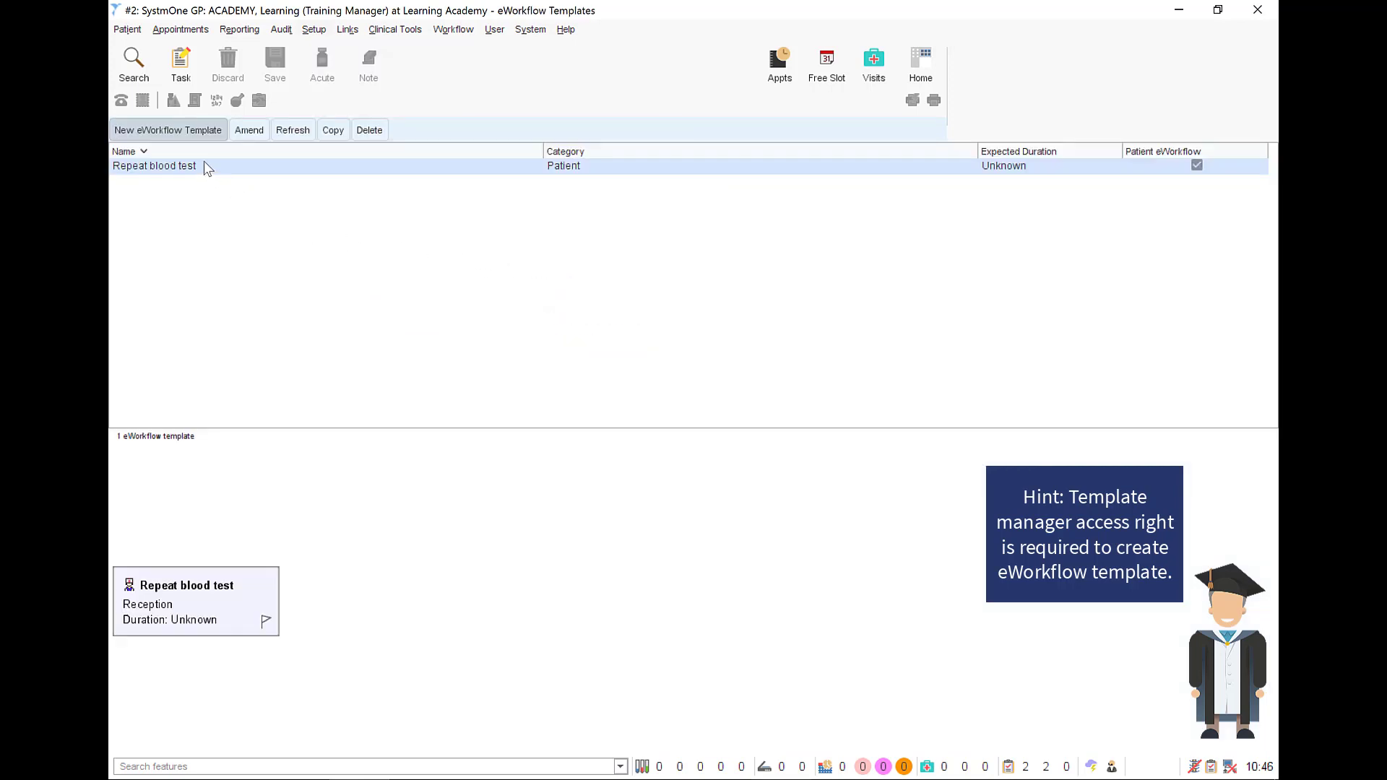
# Step: Create template 'Book a locum staff member' as Admin, non-patient, and go to Design
pyautogui.click(167, 129)
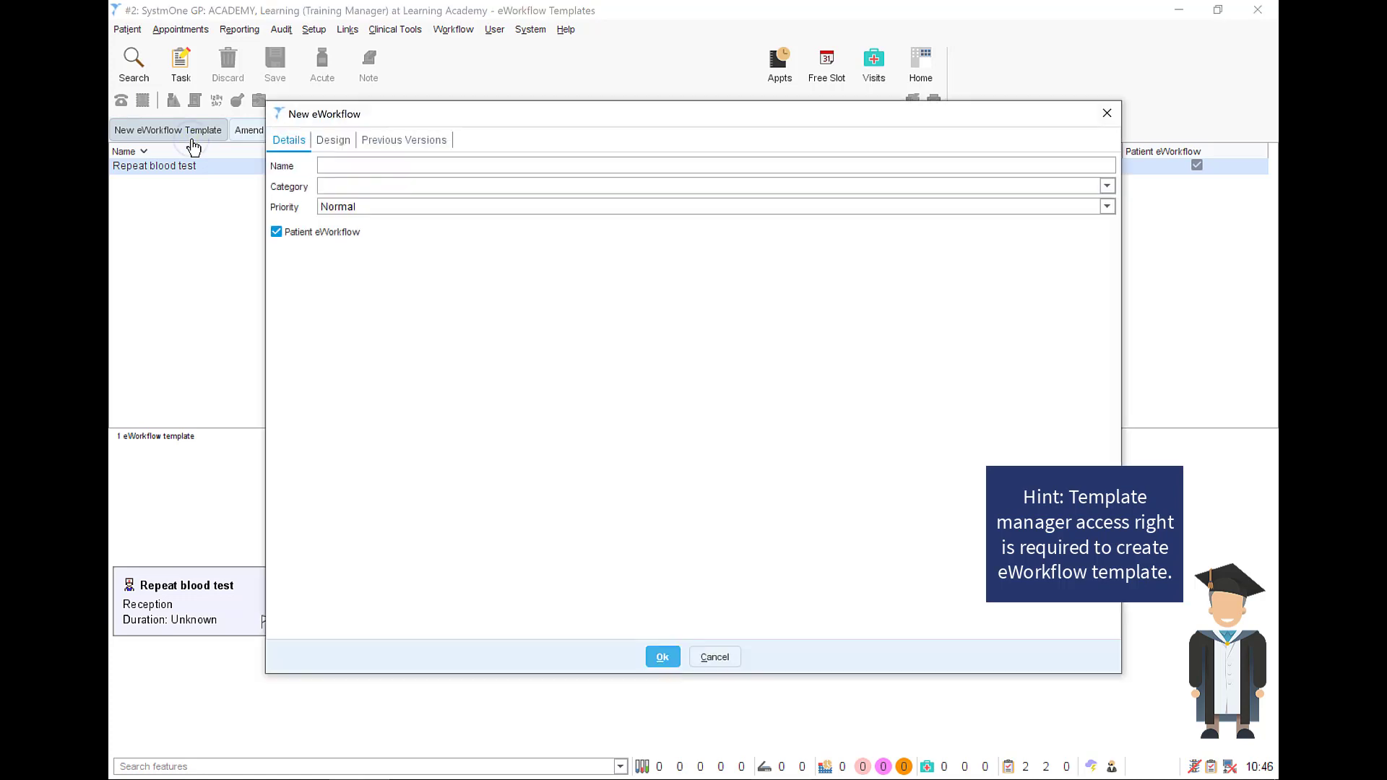
pyautogui.click(399, 165)
pyautogui.write('Book a')
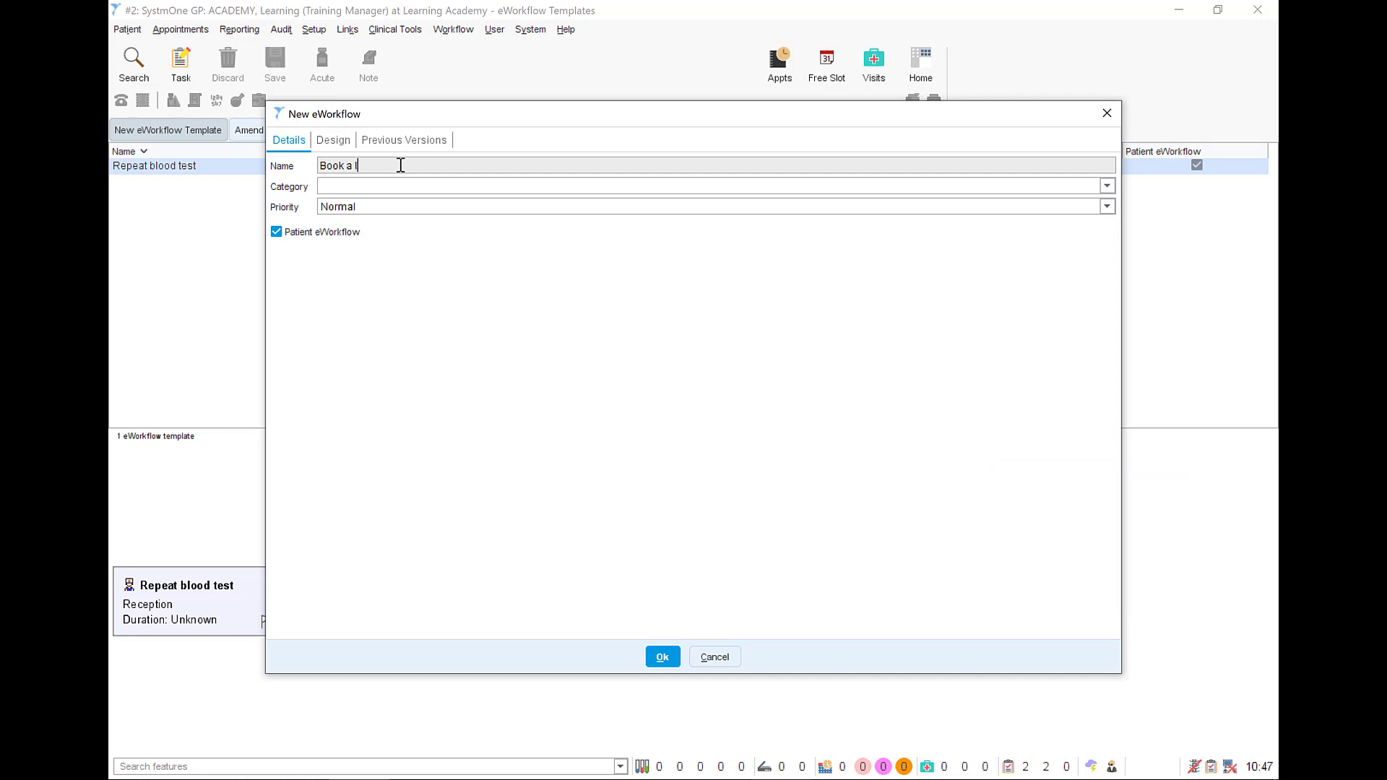
pyautogui.write('locum staff member')
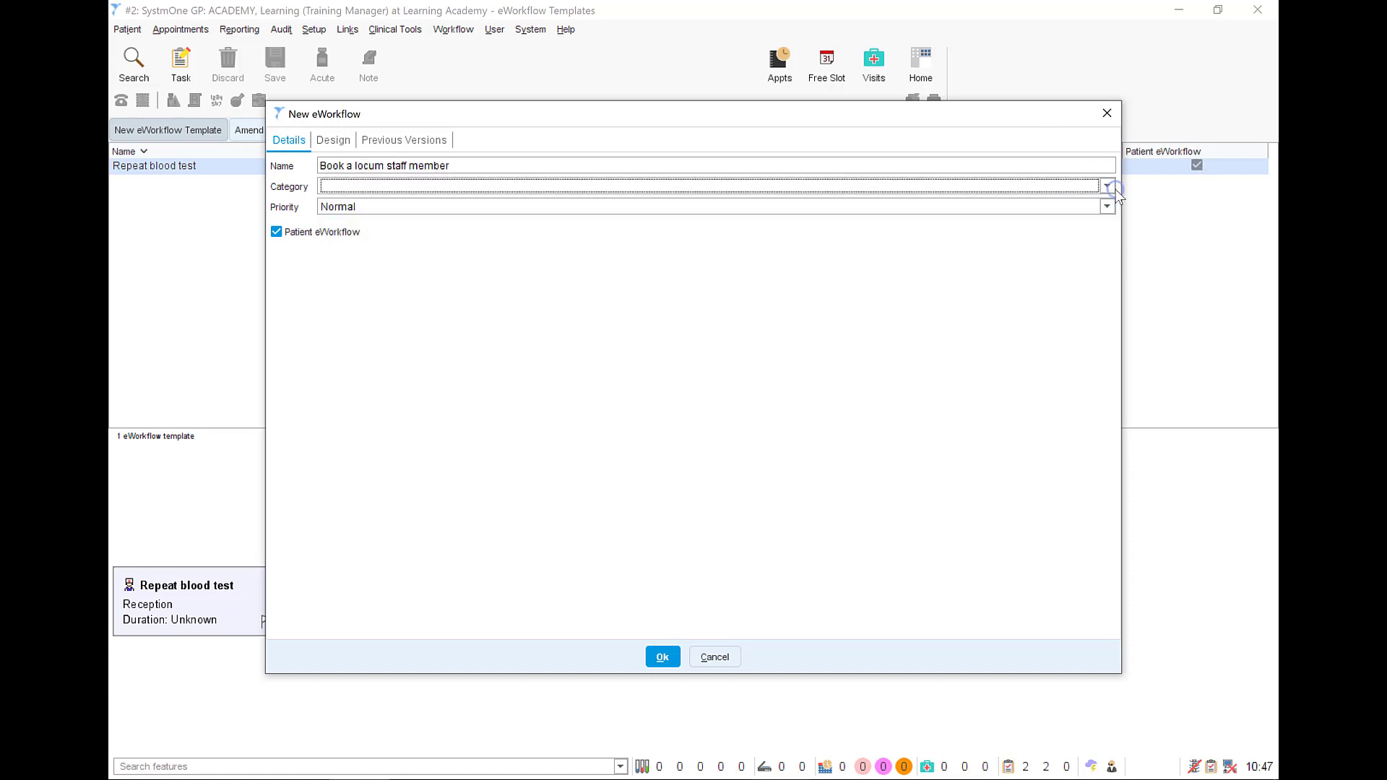
pyautogui.click(1108, 186)
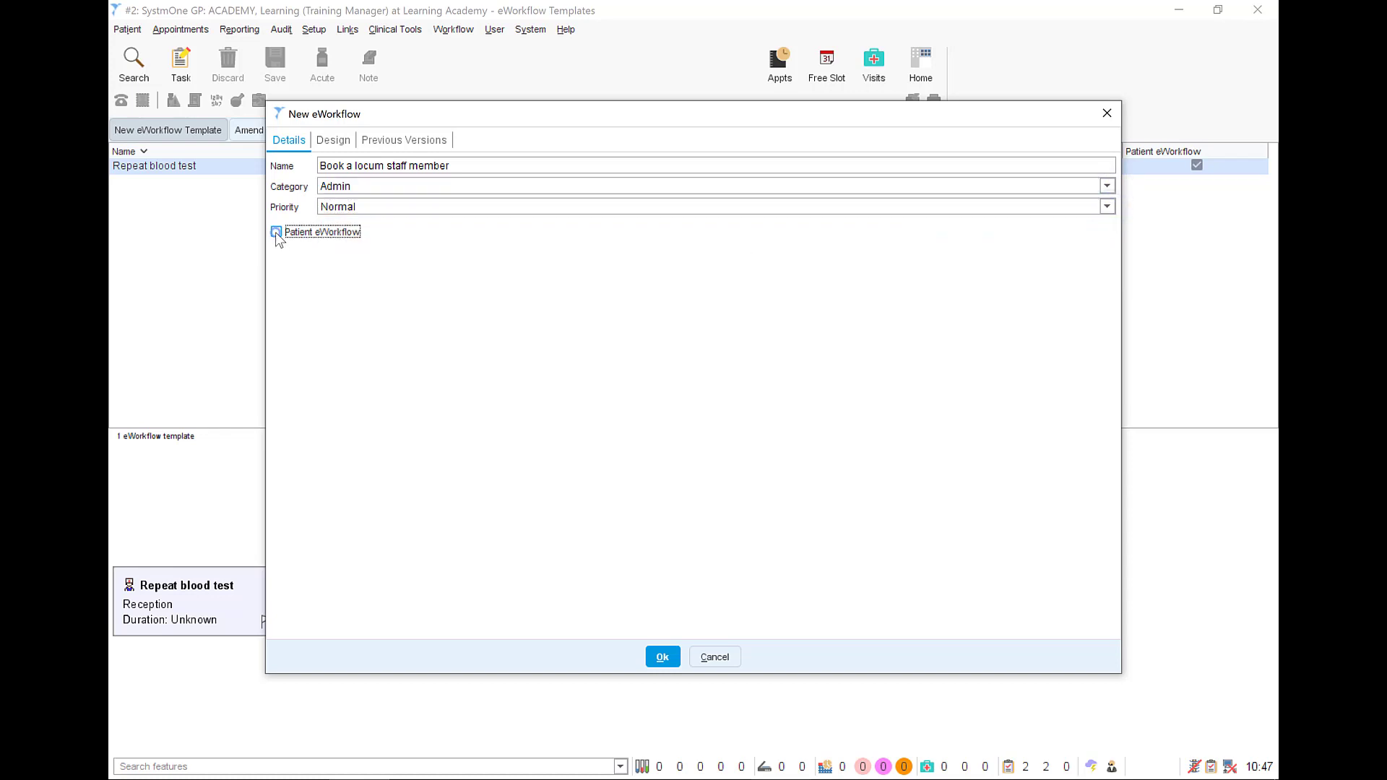
pyautogui.click(276, 232)
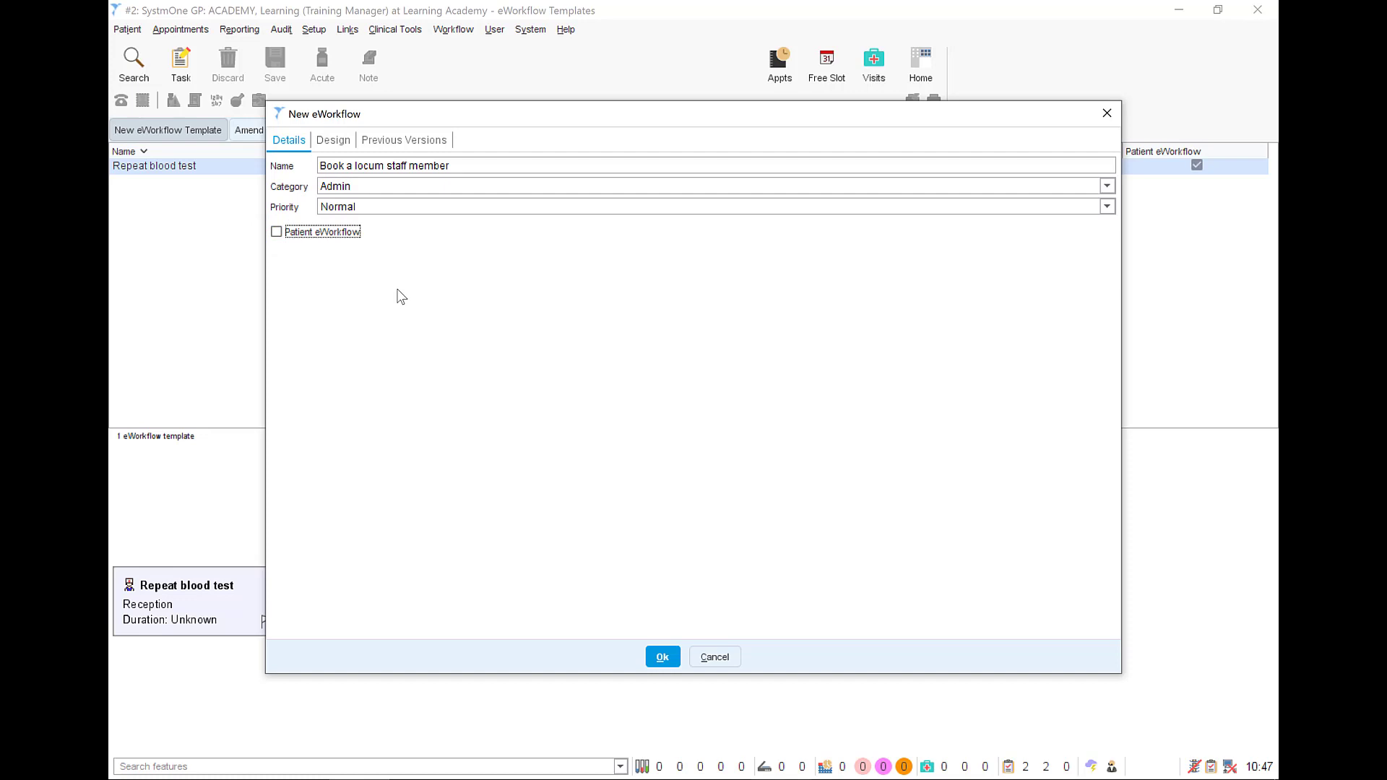
pyautogui.moveTo(373, 226)
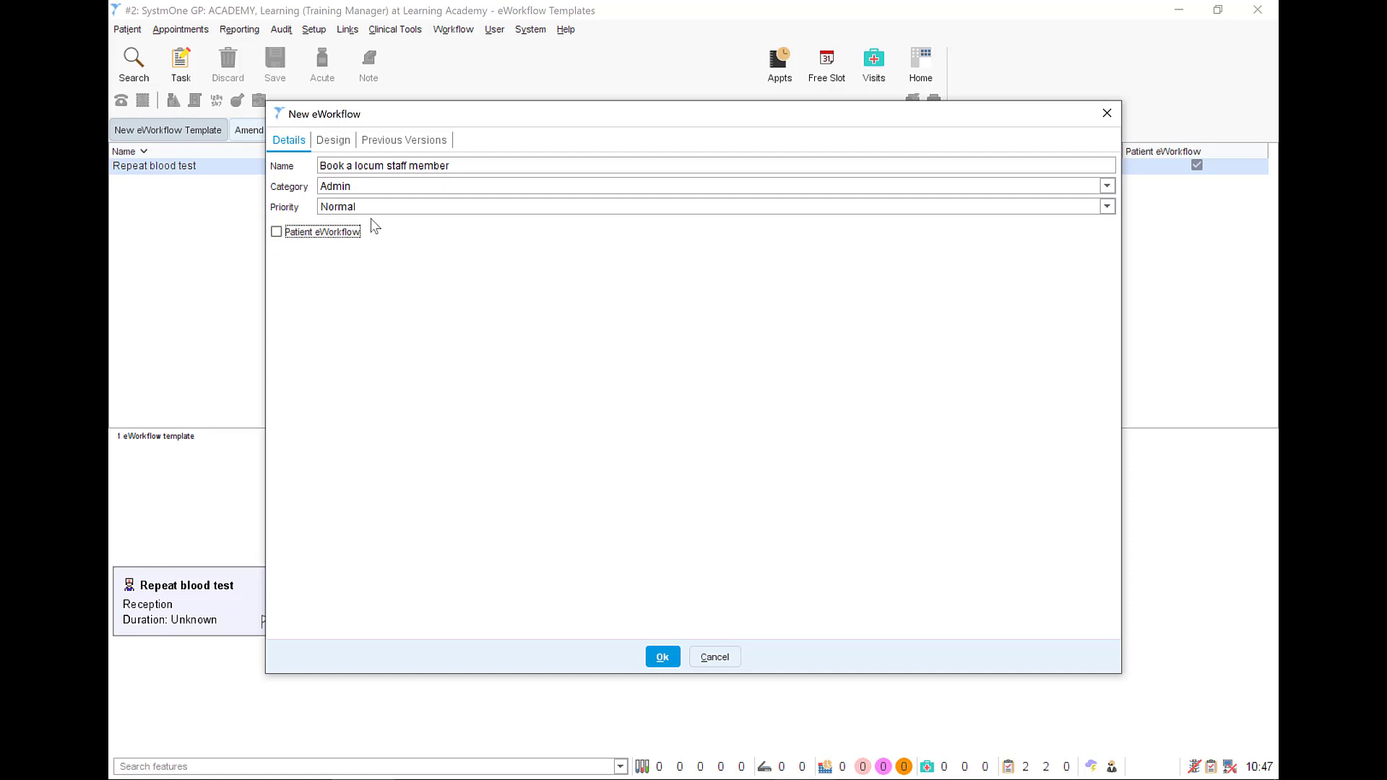
pyautogui.click(332, 139)
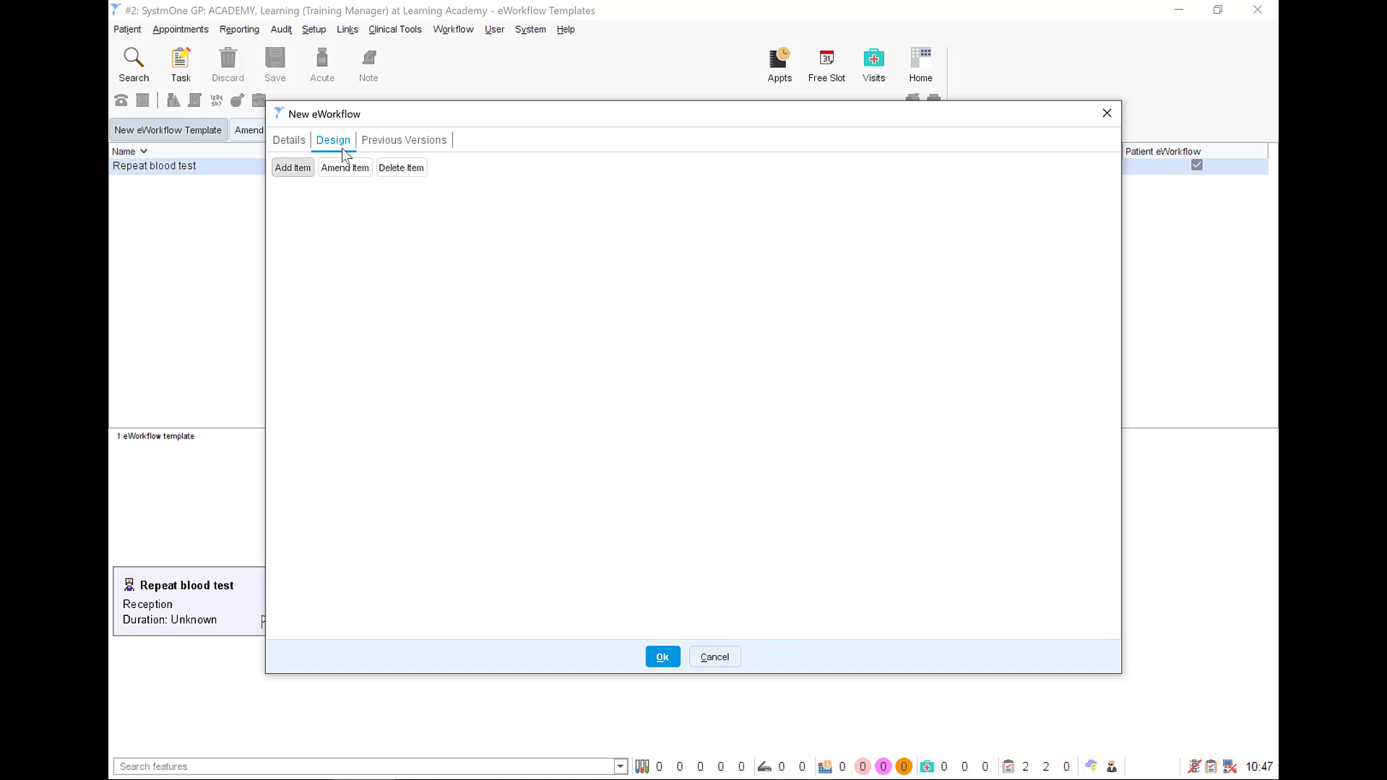
# Step: Add the 'Book a locum in' task for Managers as the first item
pyautogui.click(291, 167)
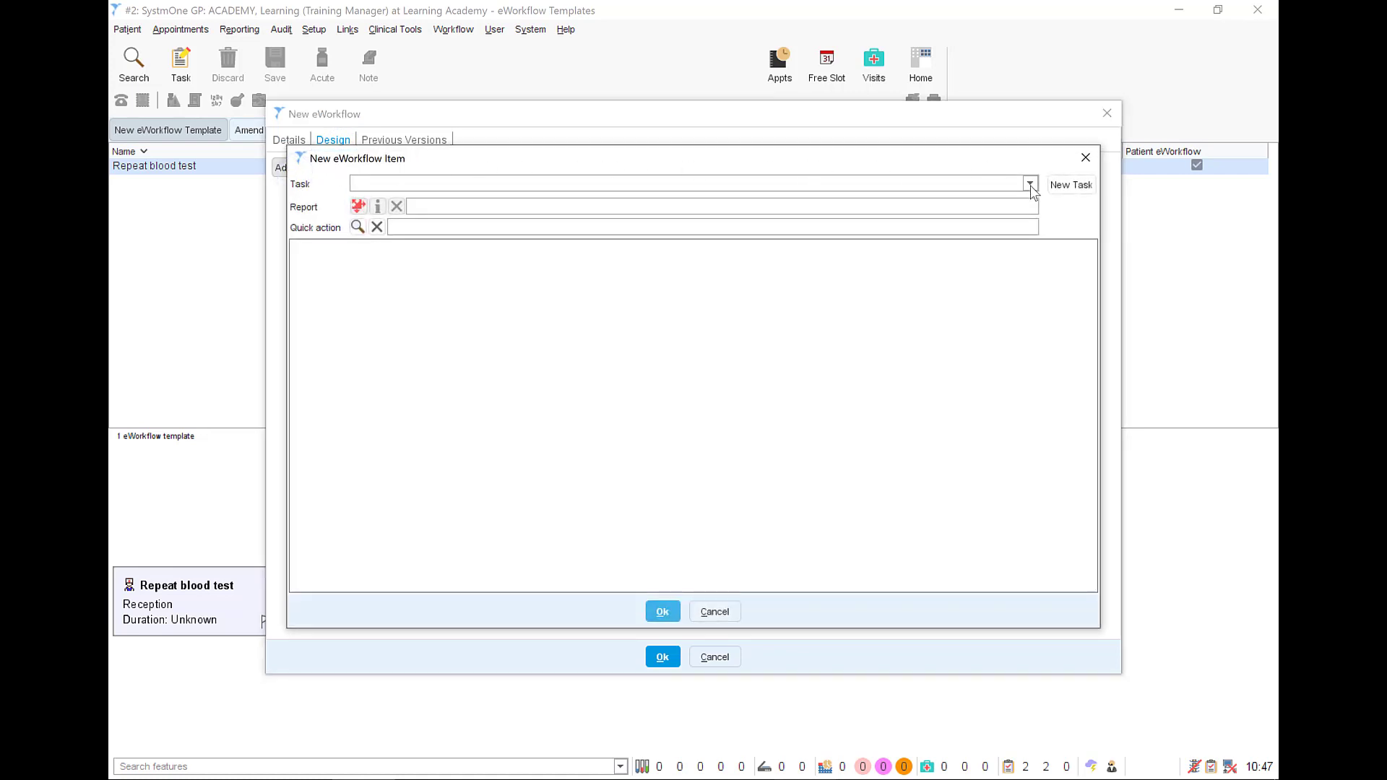
pyautogui.click(1029, 184)
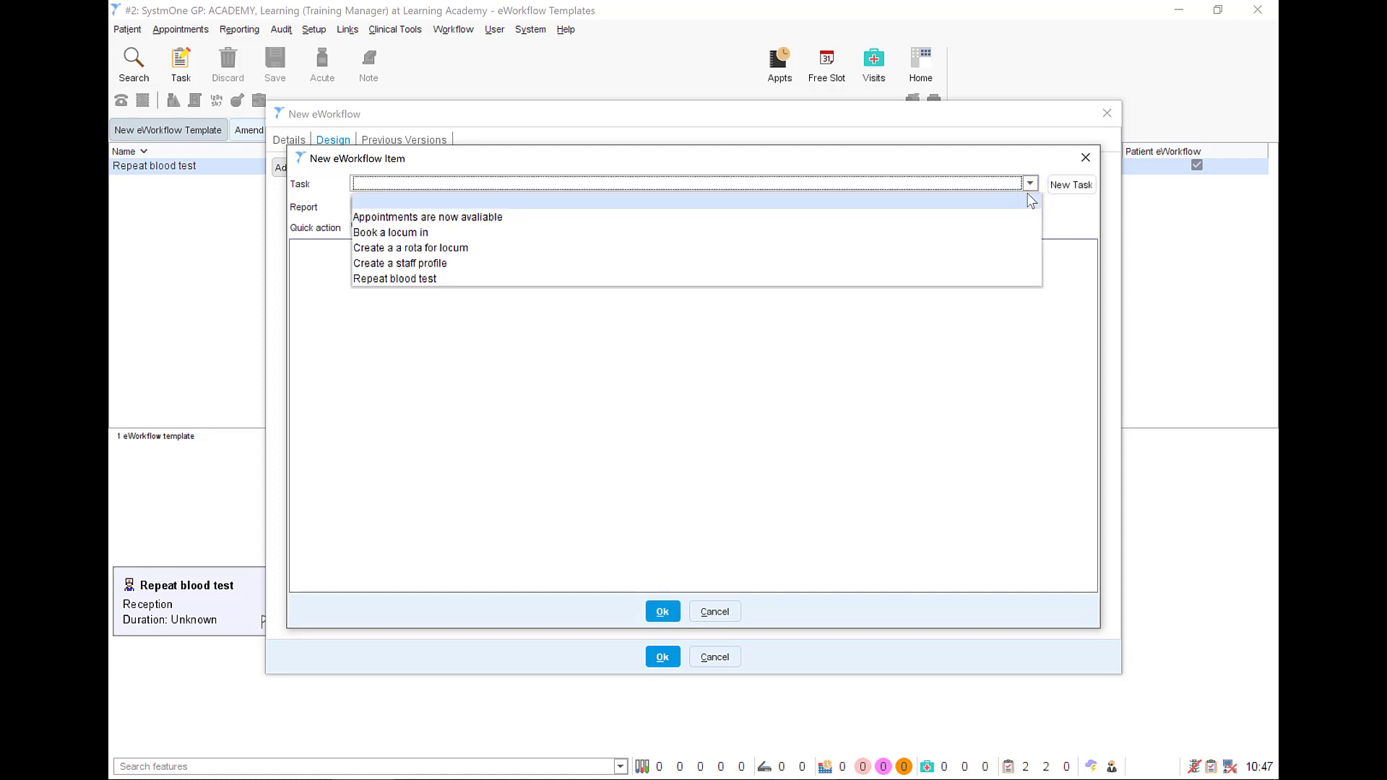
pyautogui.click(390, 232)
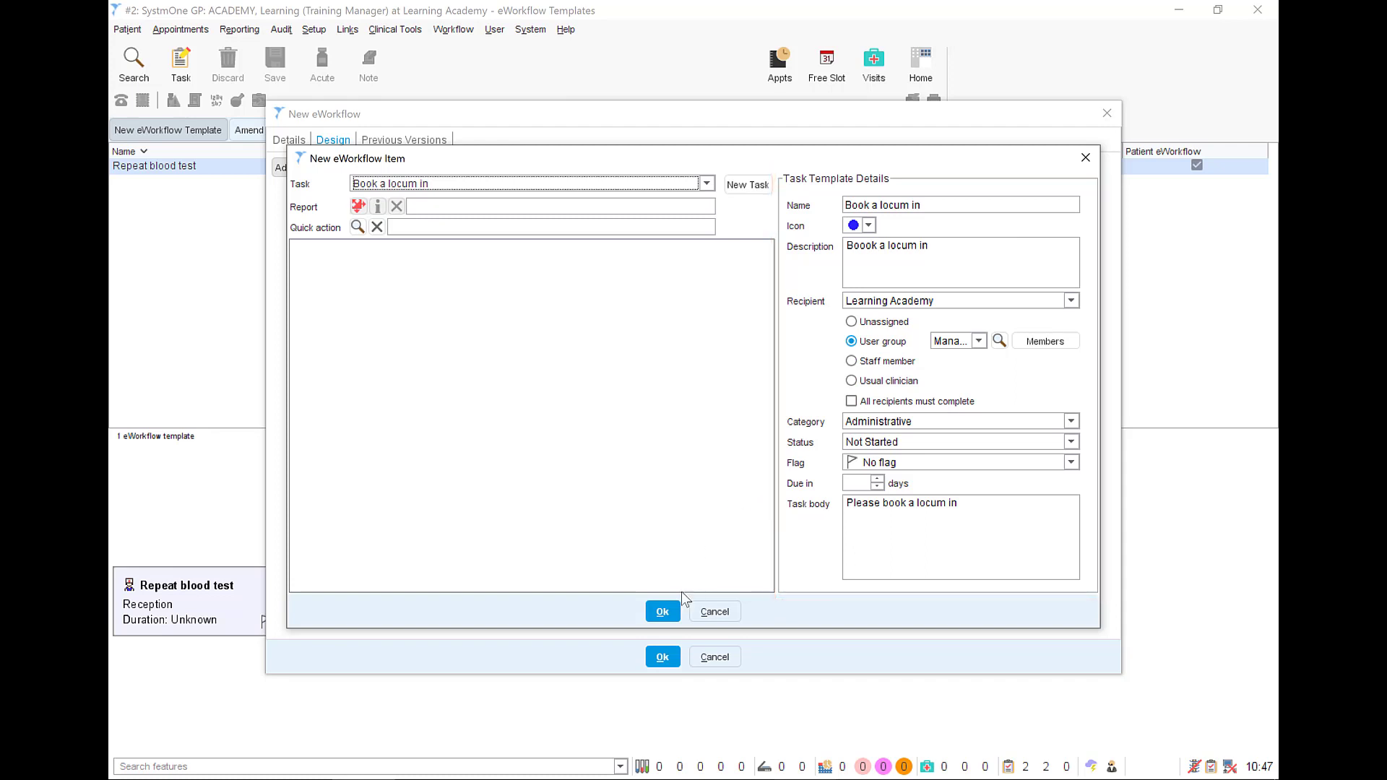
pyautogui.click(661, 611)
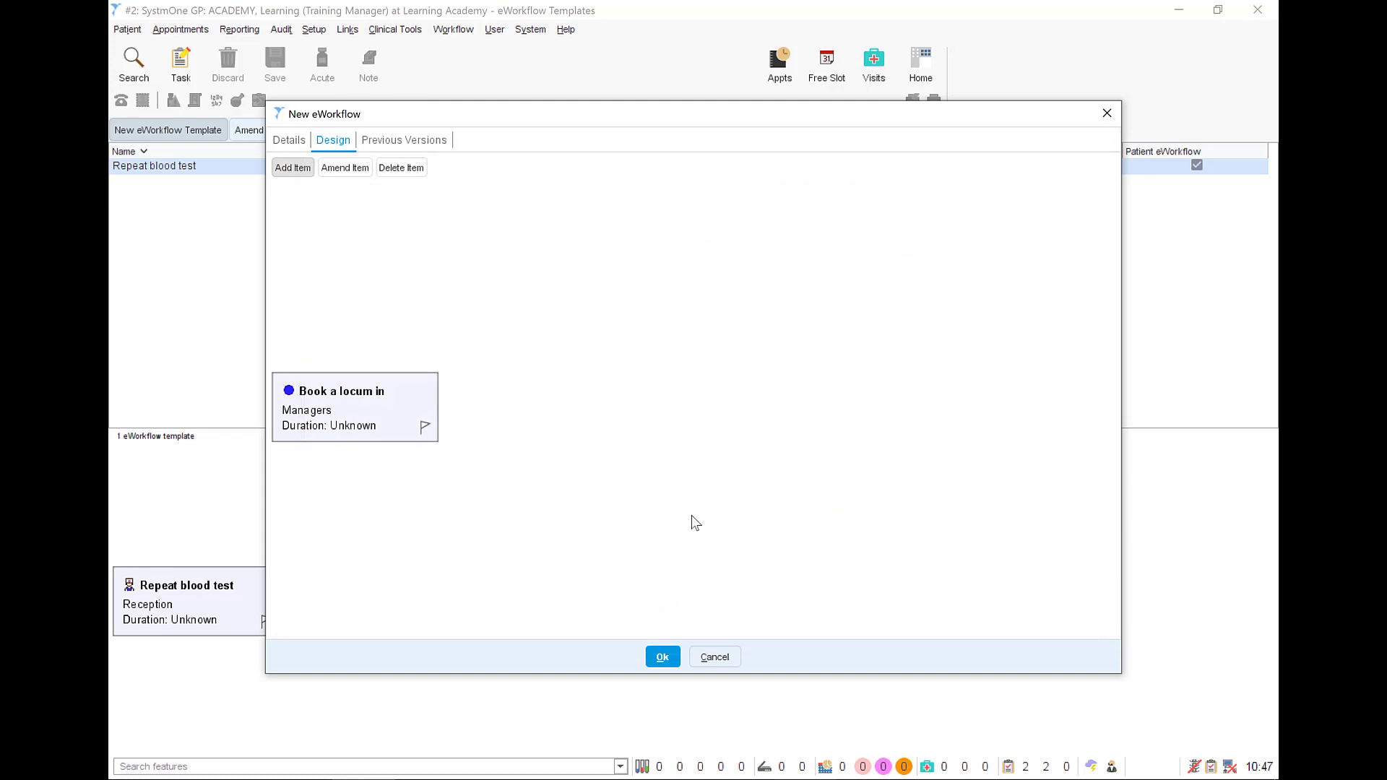
pyautogui.moveTo(374, 406)
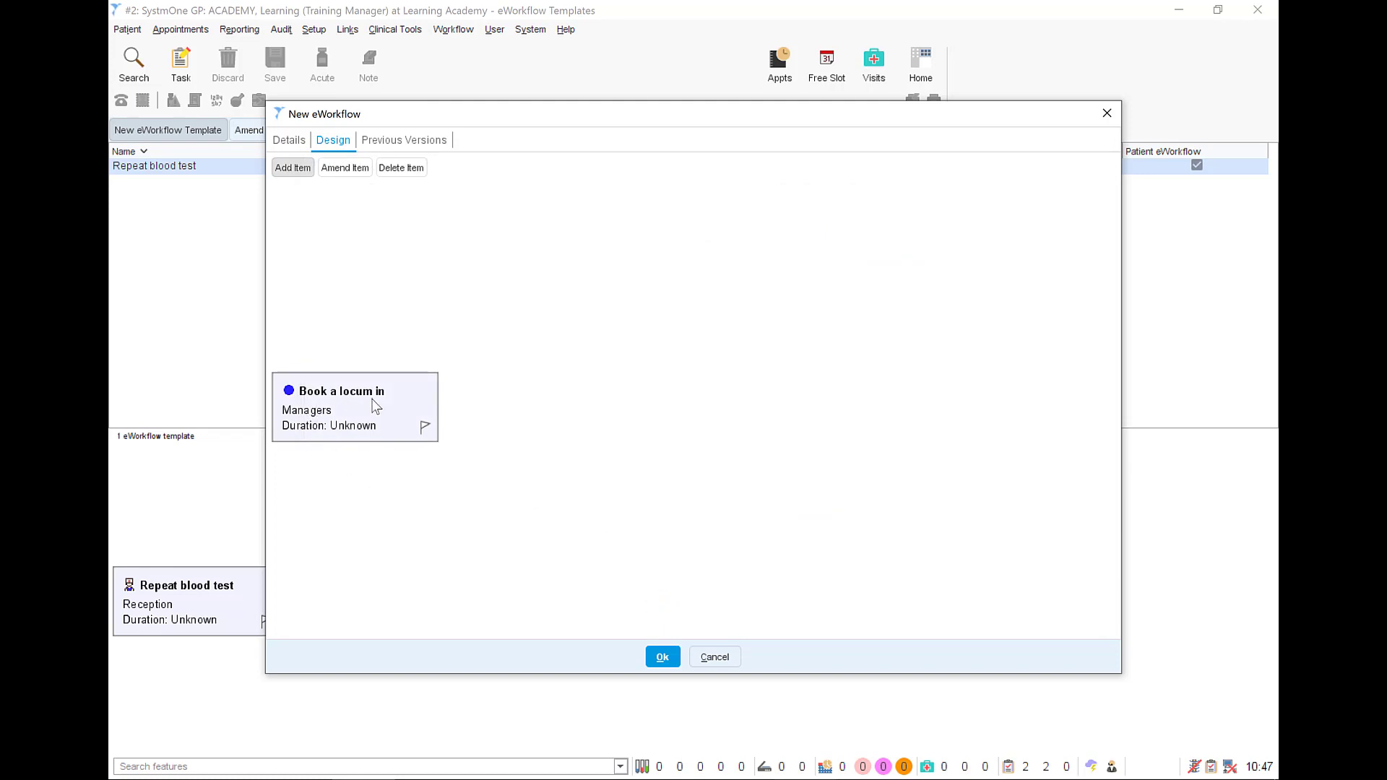
# Step: Add 'Create a staff profile' for Administration after 'Book a locum in', then select it
pyautogui.click(354, 407)
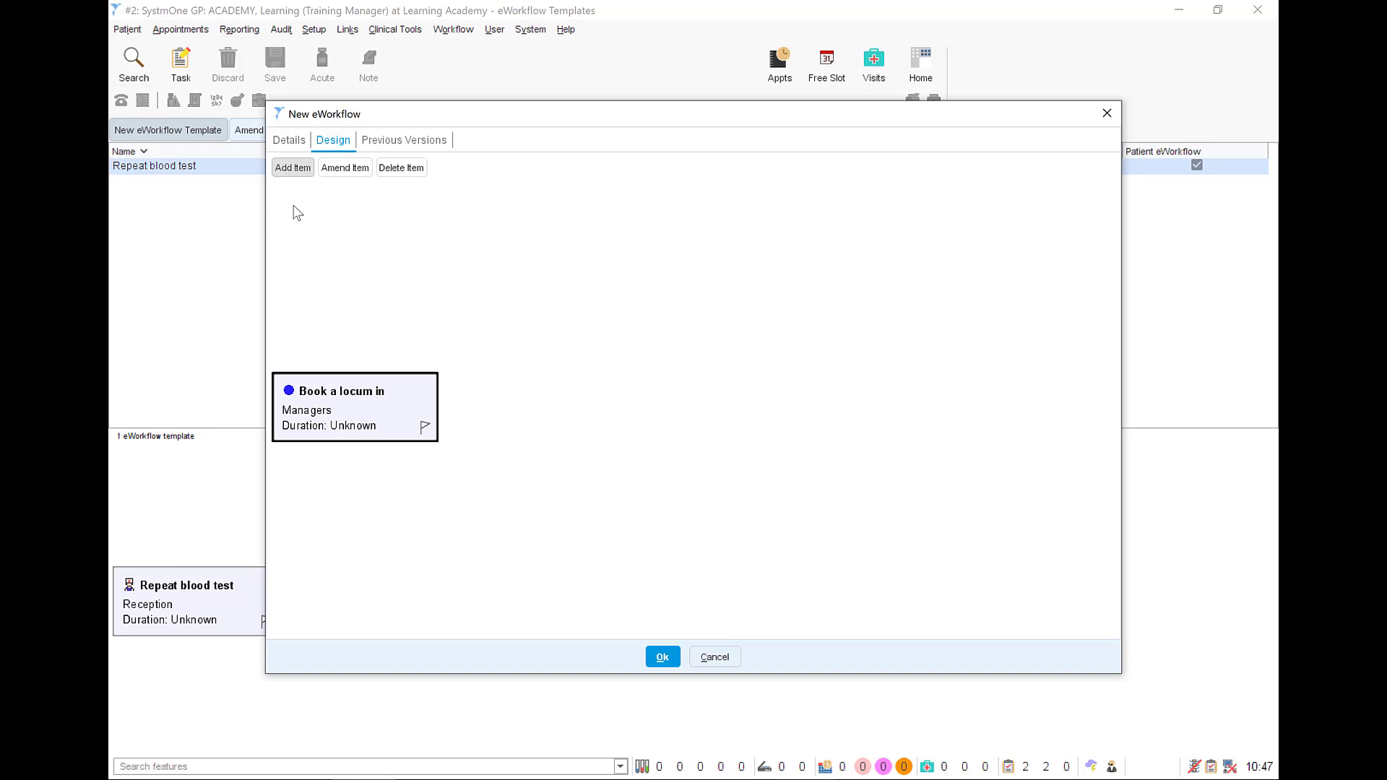
pyautogui.click(292, 168)
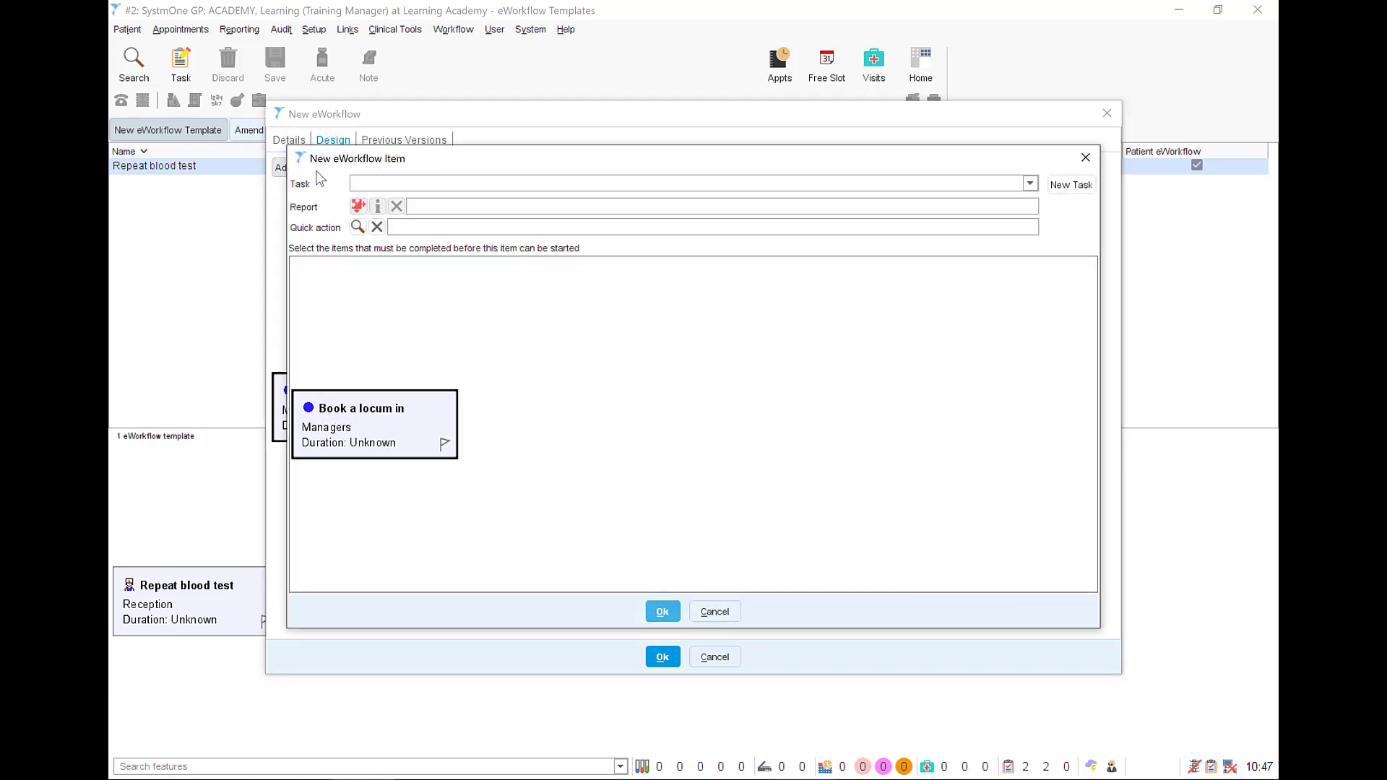
pyautogui.moveTo(1036, 193)
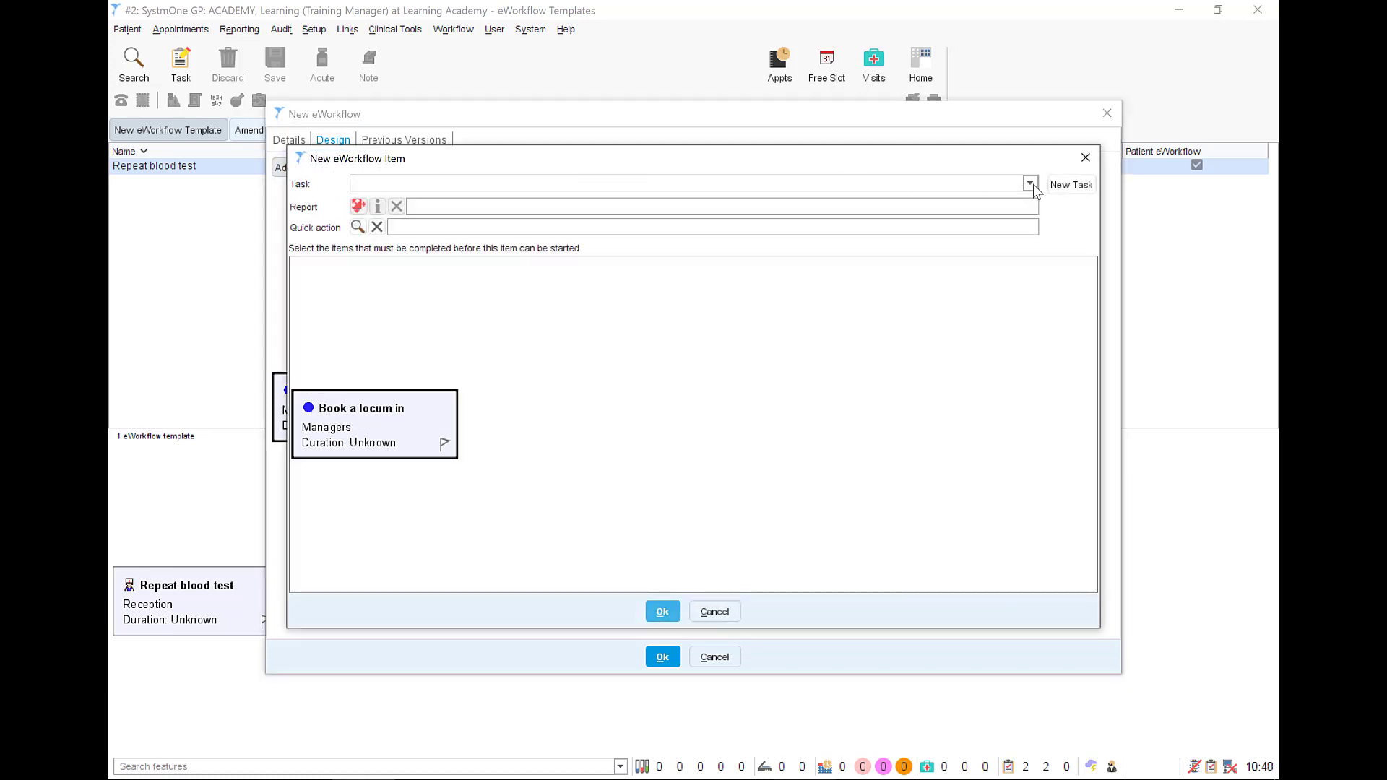
pyautogui.click(1029, 182)
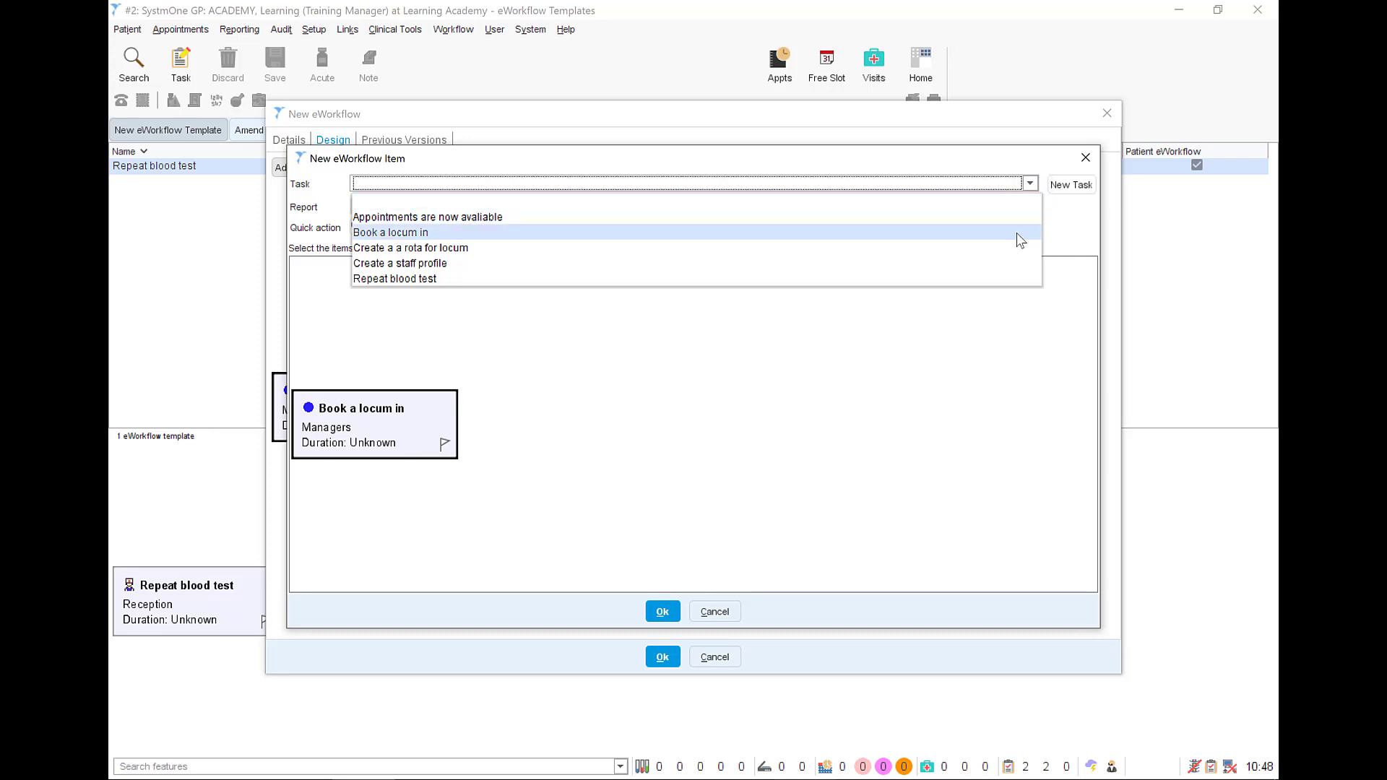
pyautogui.moveTo(1009, 263)
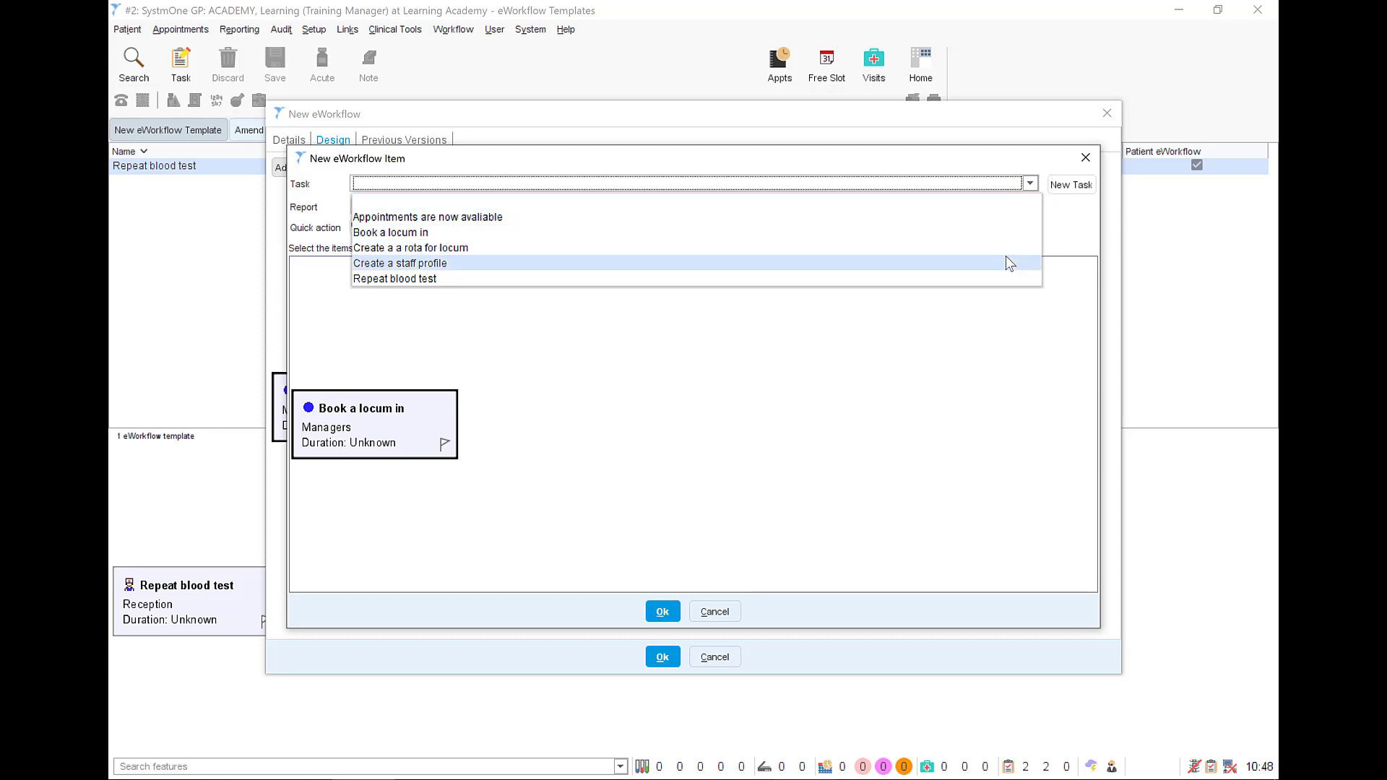
pyautogui.click(399, 263)
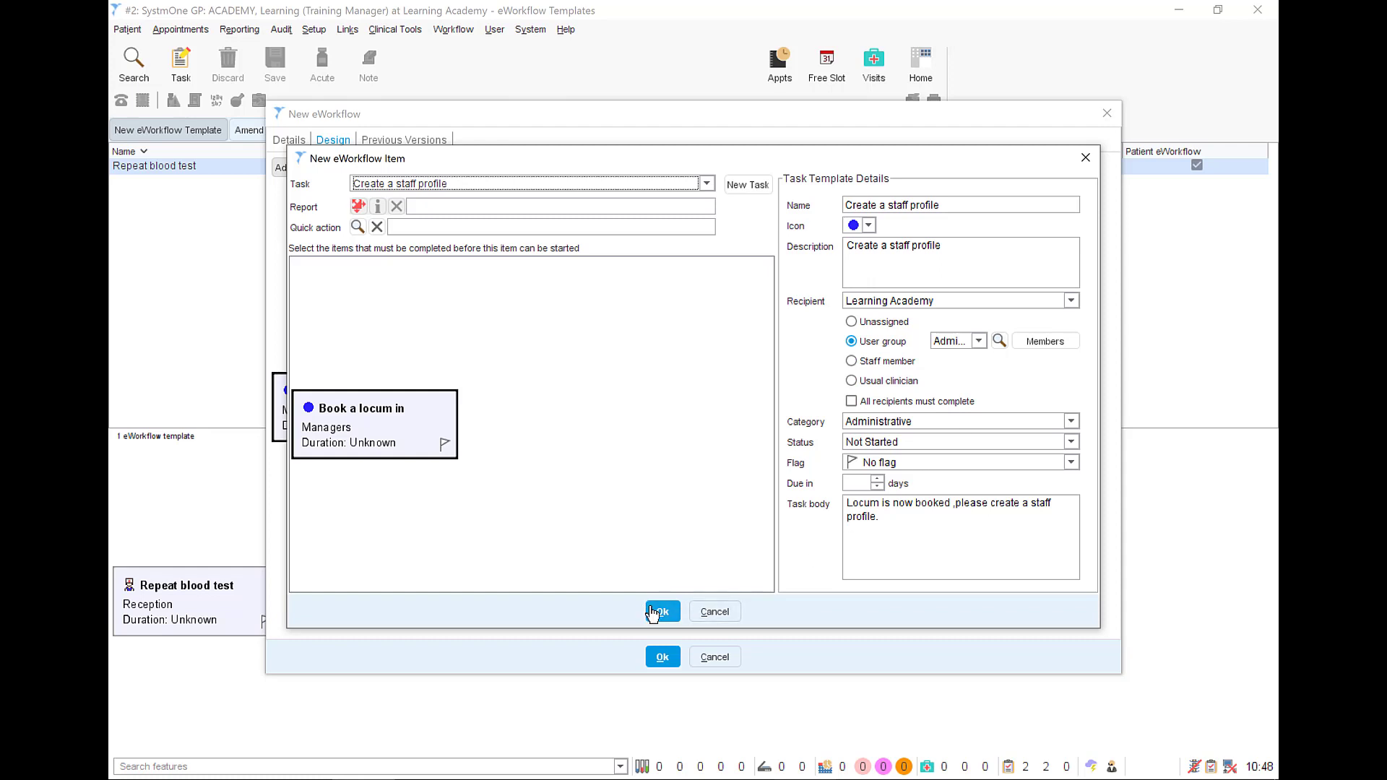
pyautogui.click(661, 611)
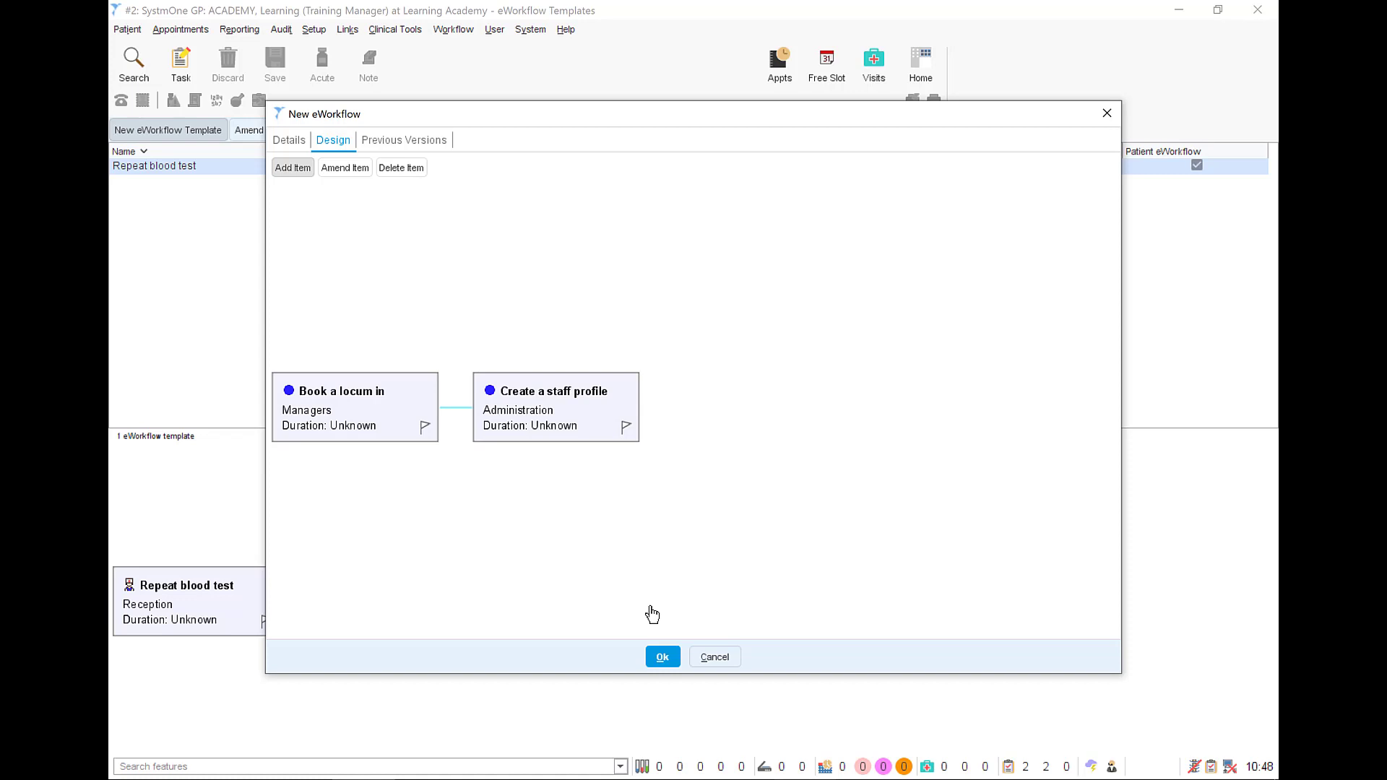
pyautogui.click(555, 407)
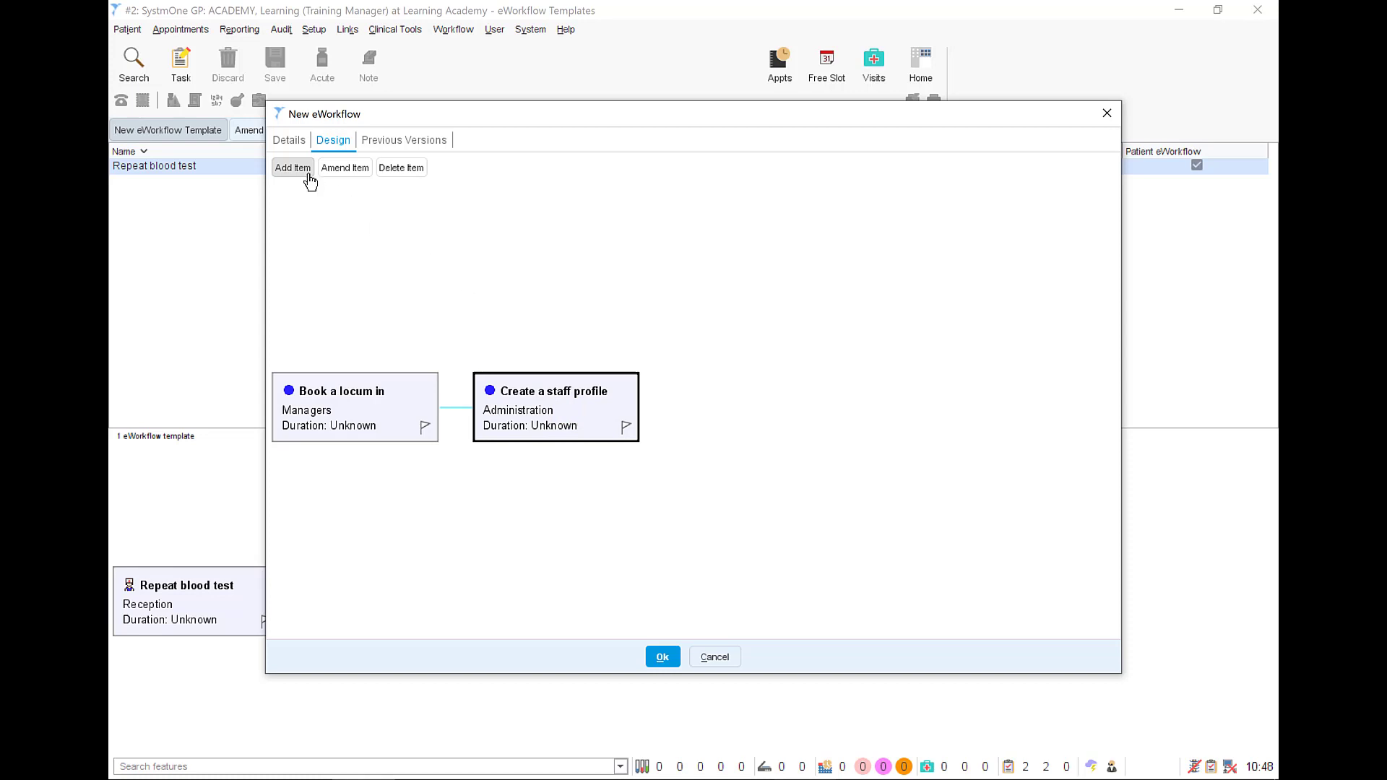
# Step: Add the 'Create a a rota for locum' task for Managers after the staff profile step
pyautogui.click(292, 167)
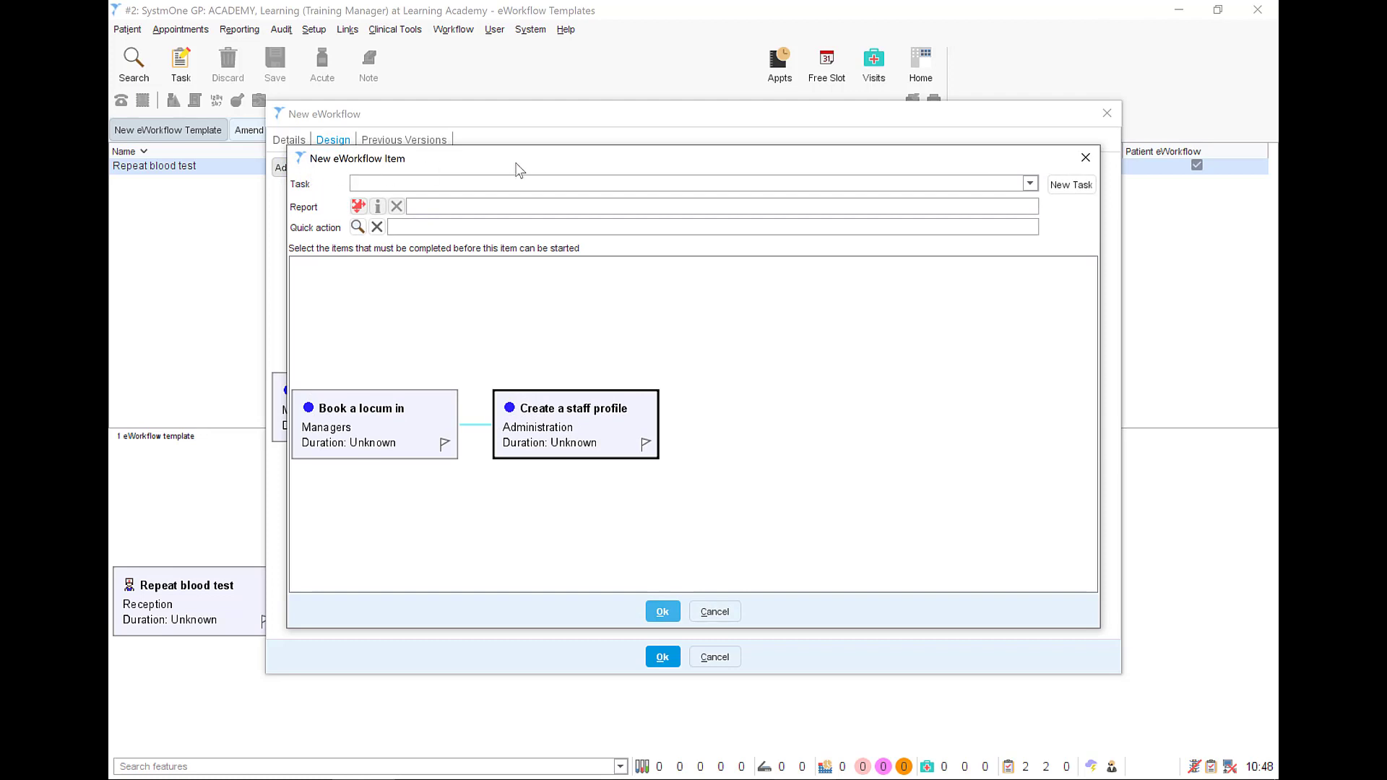
pyautogui.click(1026, 183)
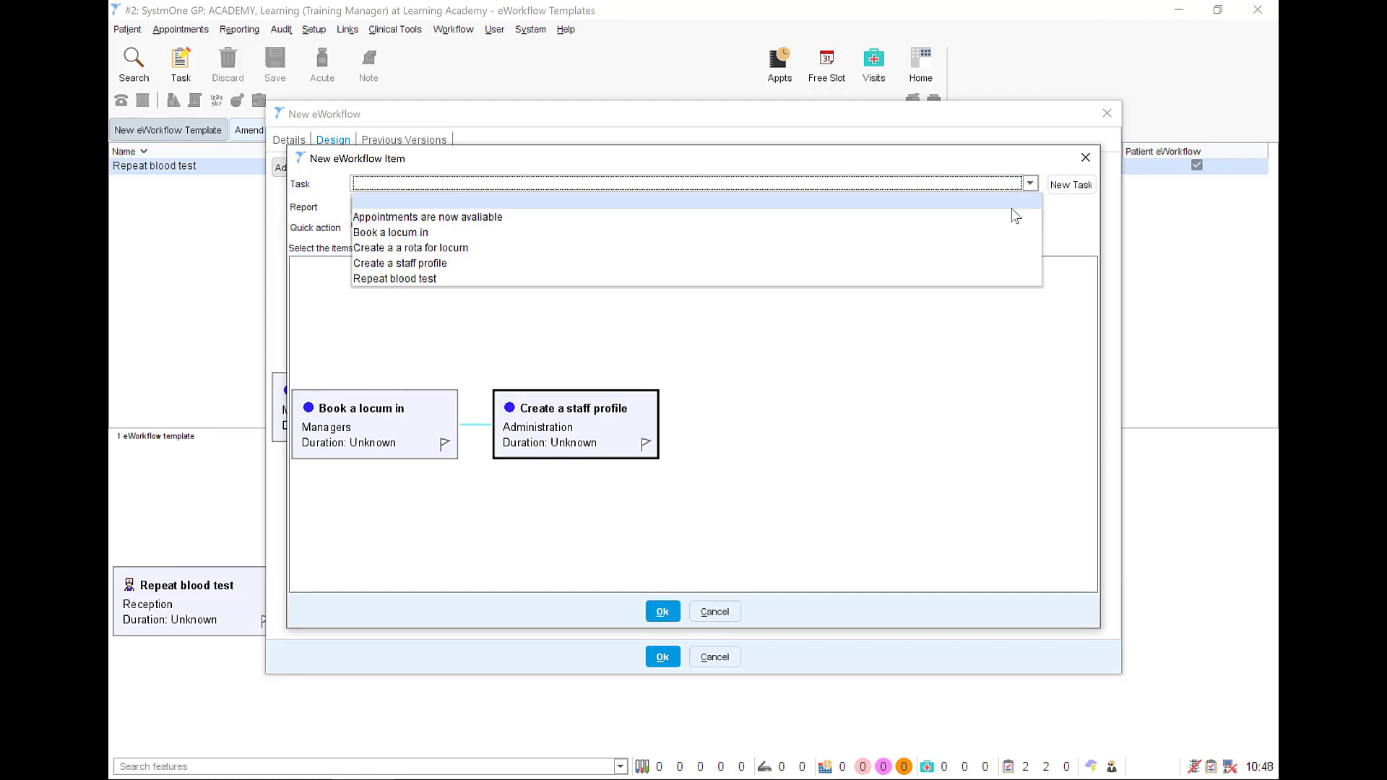
pyautogui.click(410, 247)
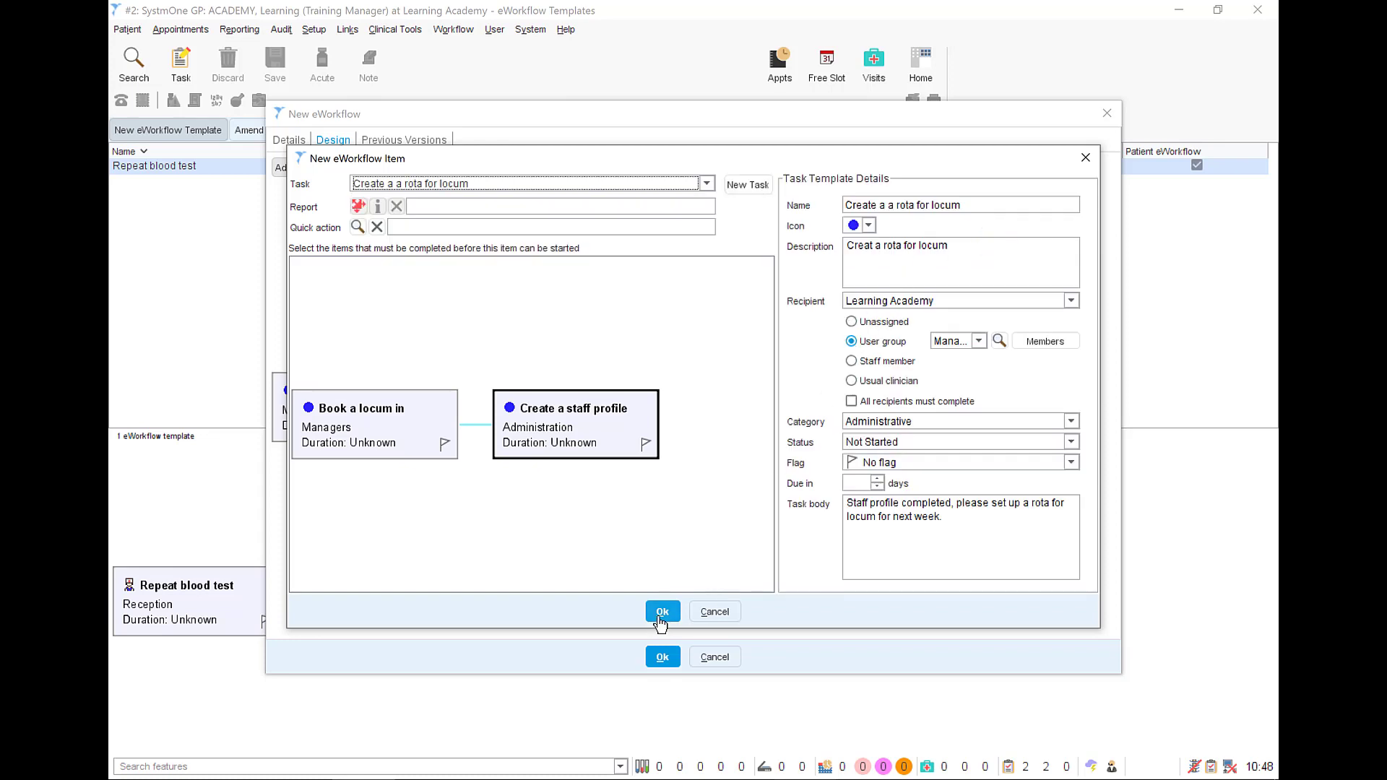
pyautogui.click(661, 611)
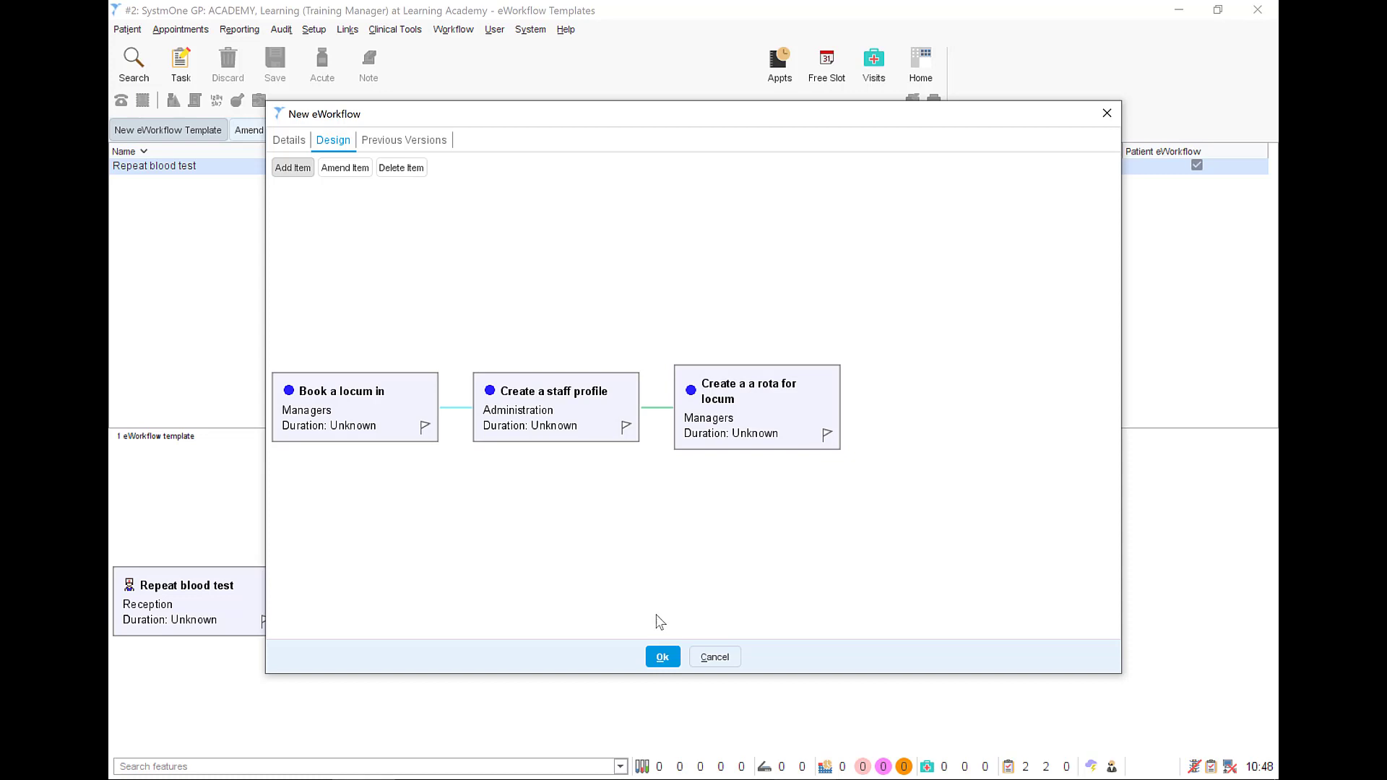
pyautogui.moveTo(768, 437)
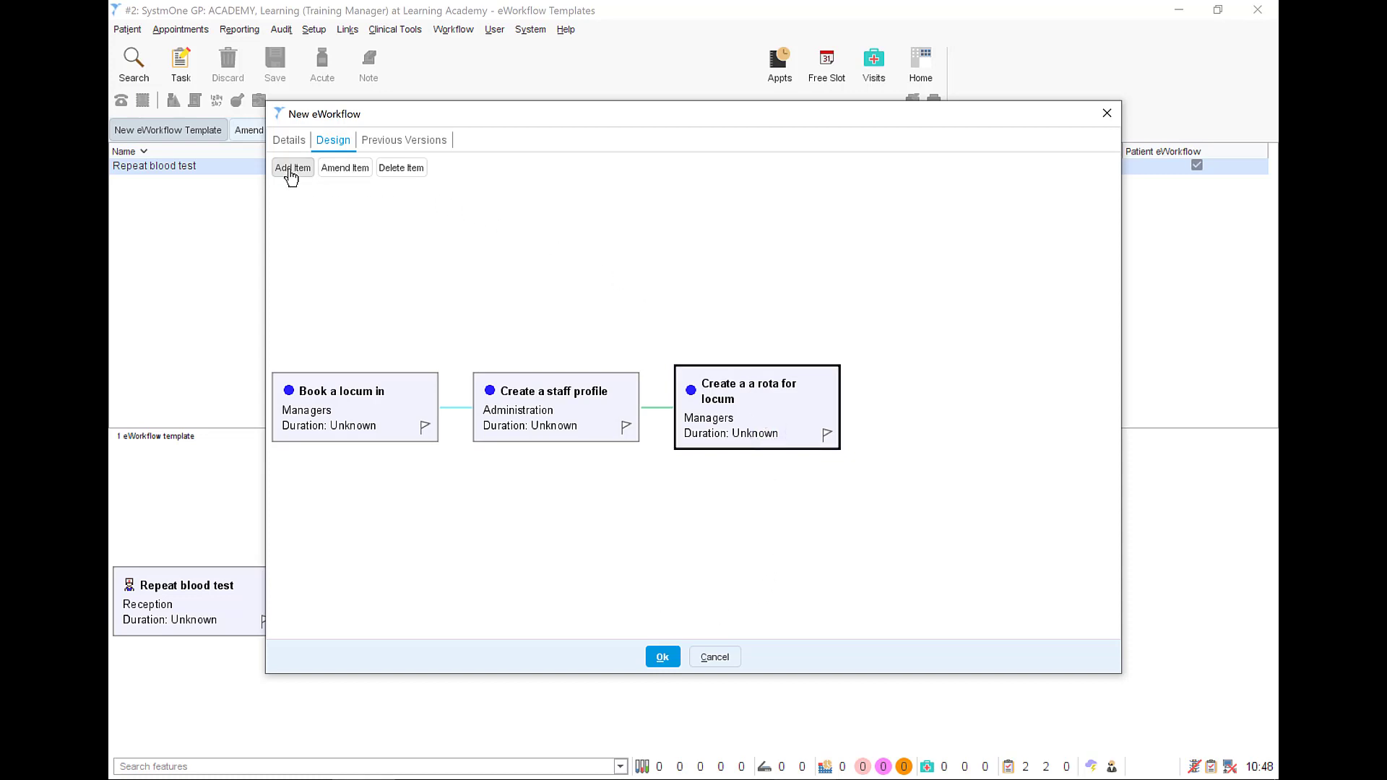
# Step: Add the 'Appointments are now avaliable' task as the fourth step and save the template
pyautogui.click(292, 167)
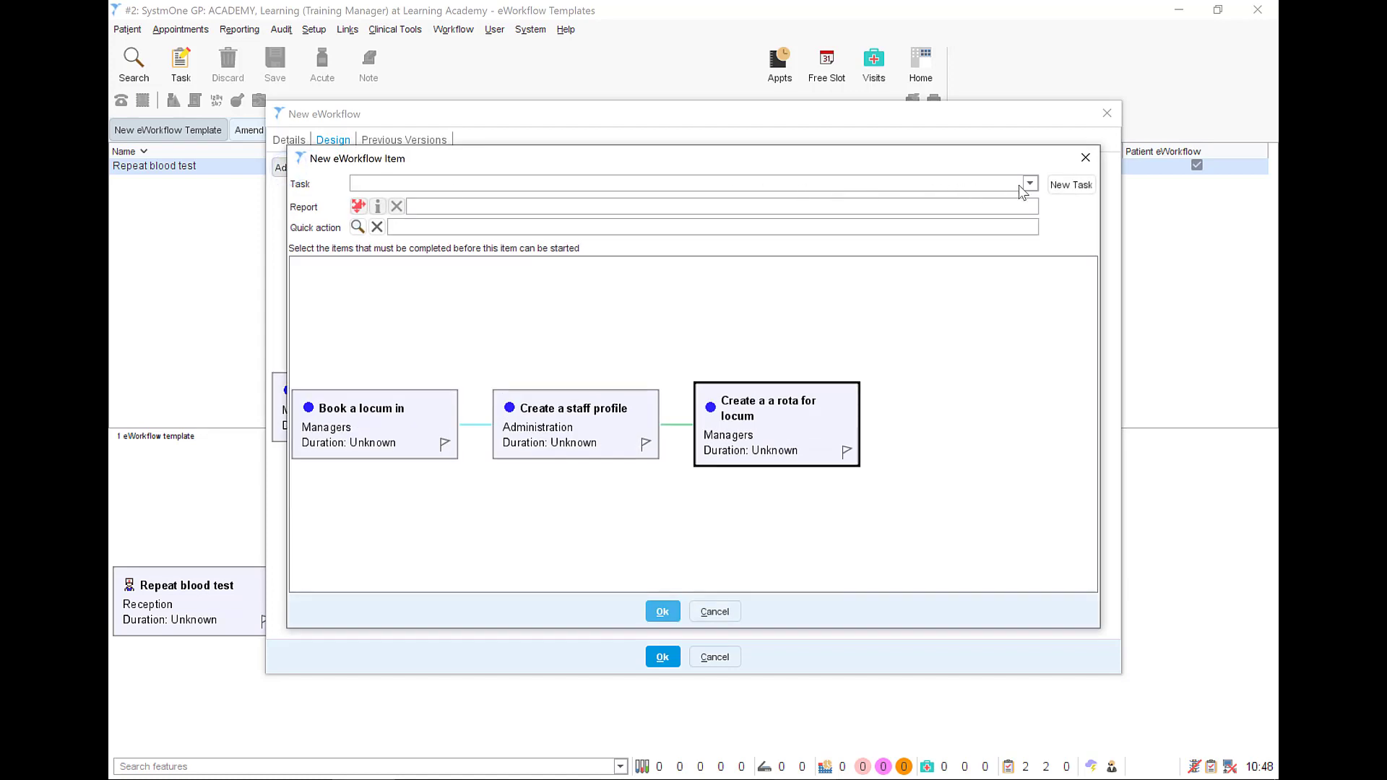
pyautogui.click(1028, 184)
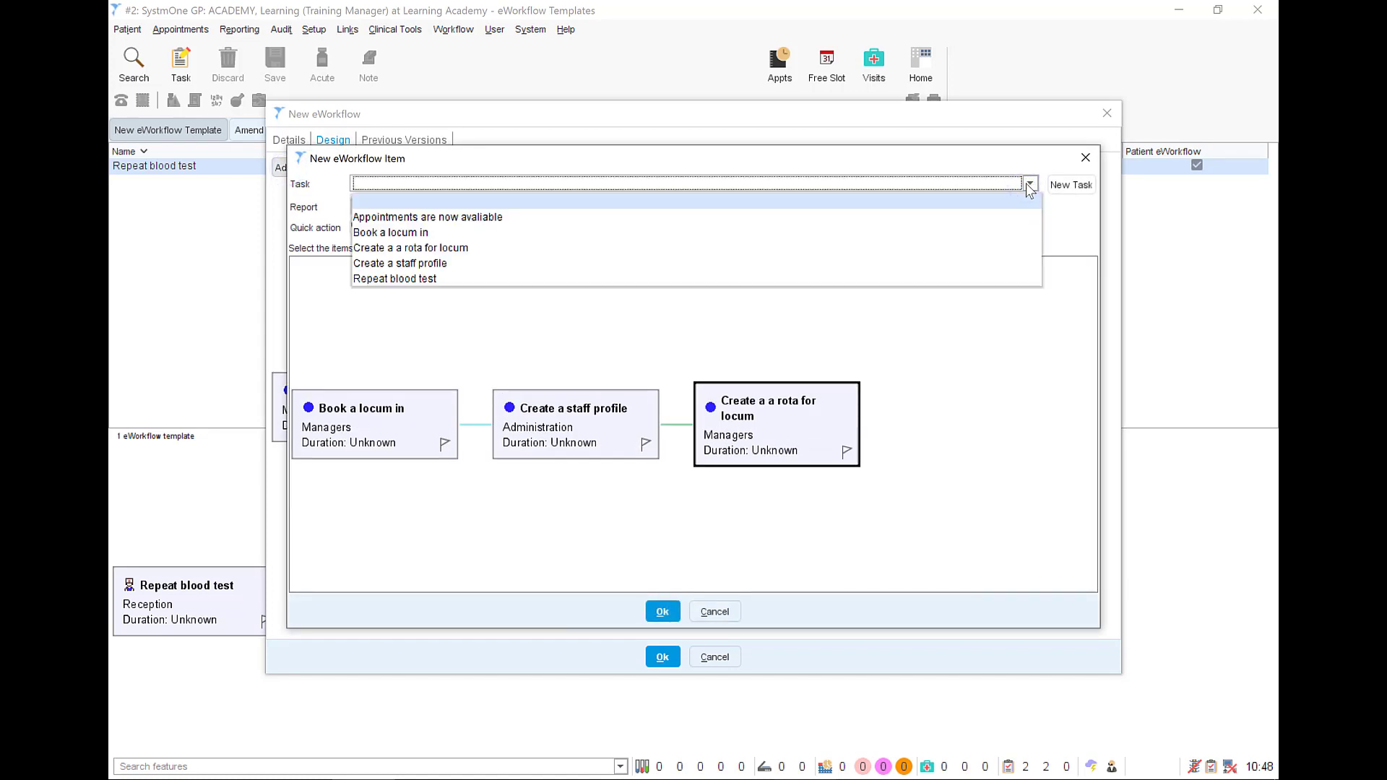
pyautogui.click(426, 217)
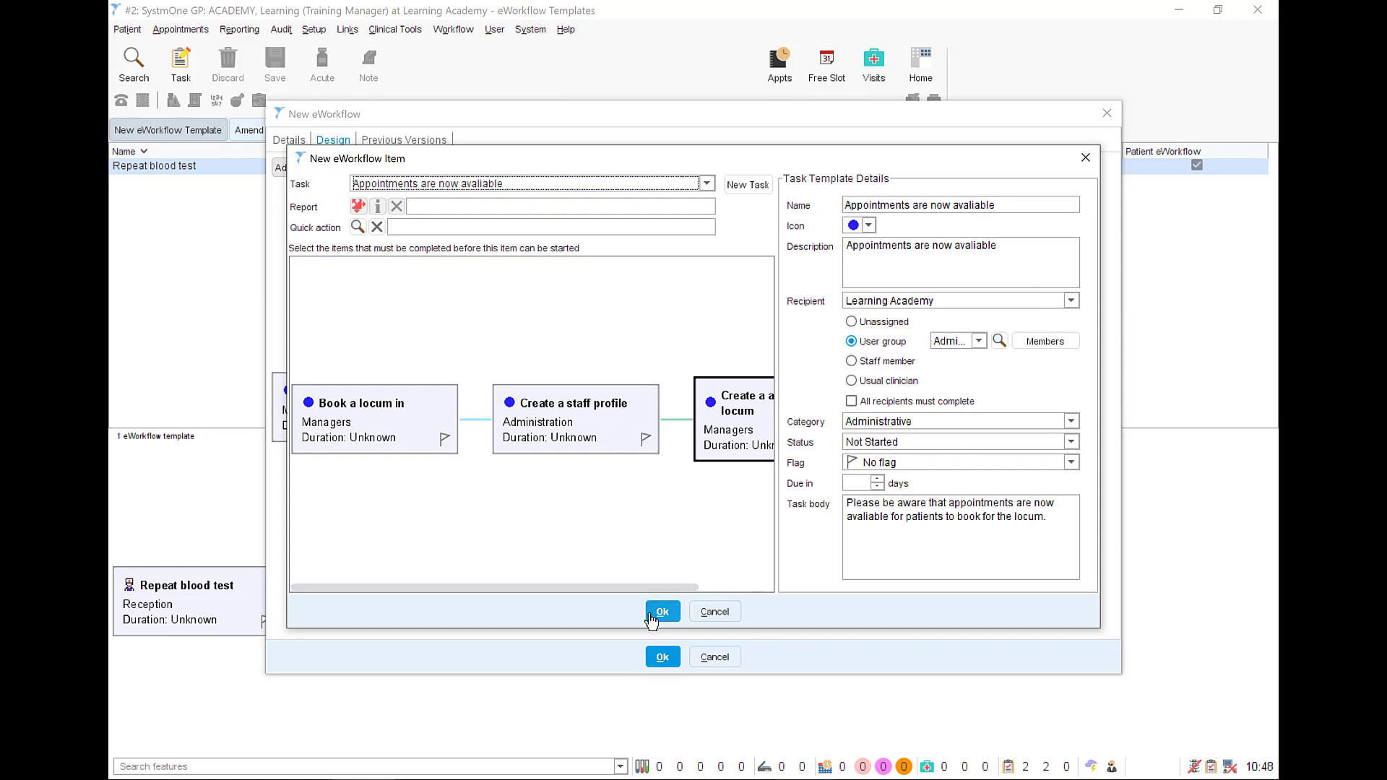
pyautogui.click(661, 611)
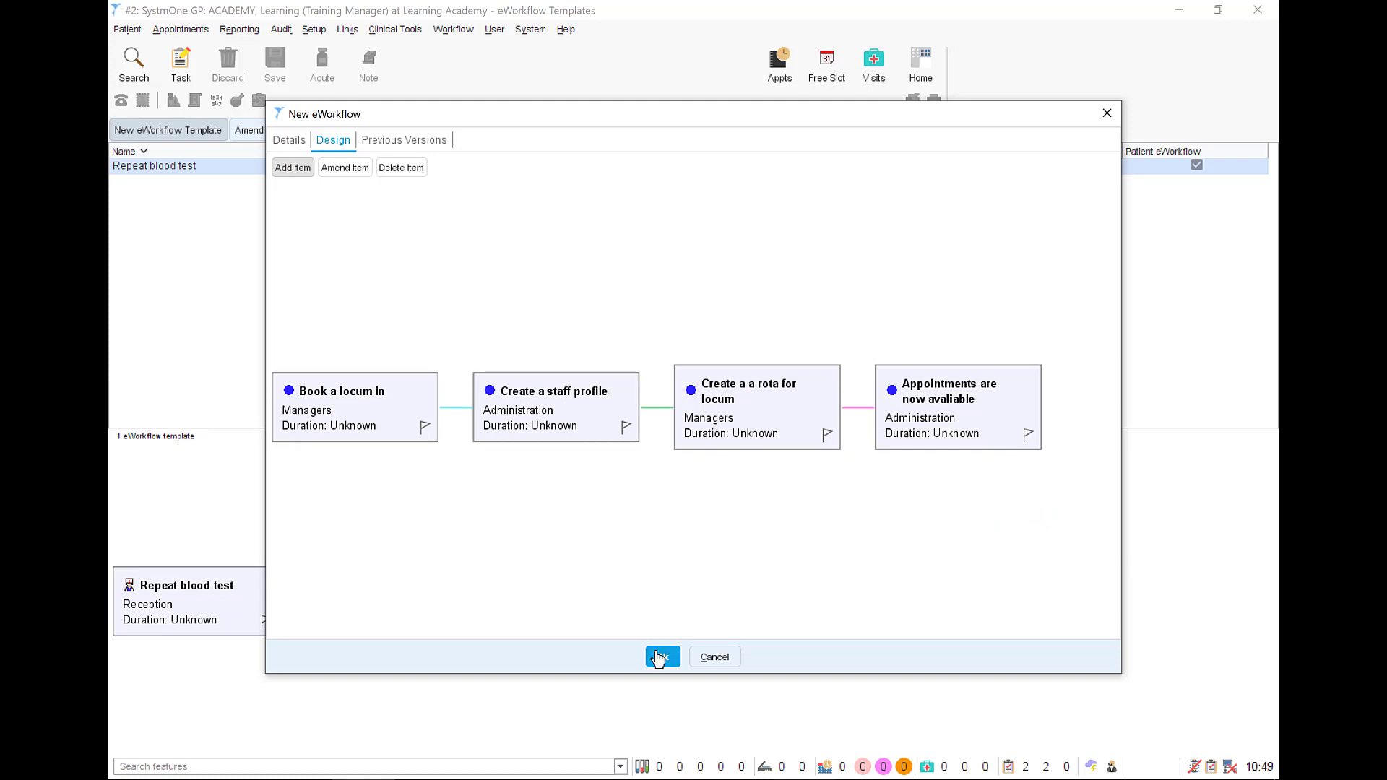
pyautogui.click(662, 656)
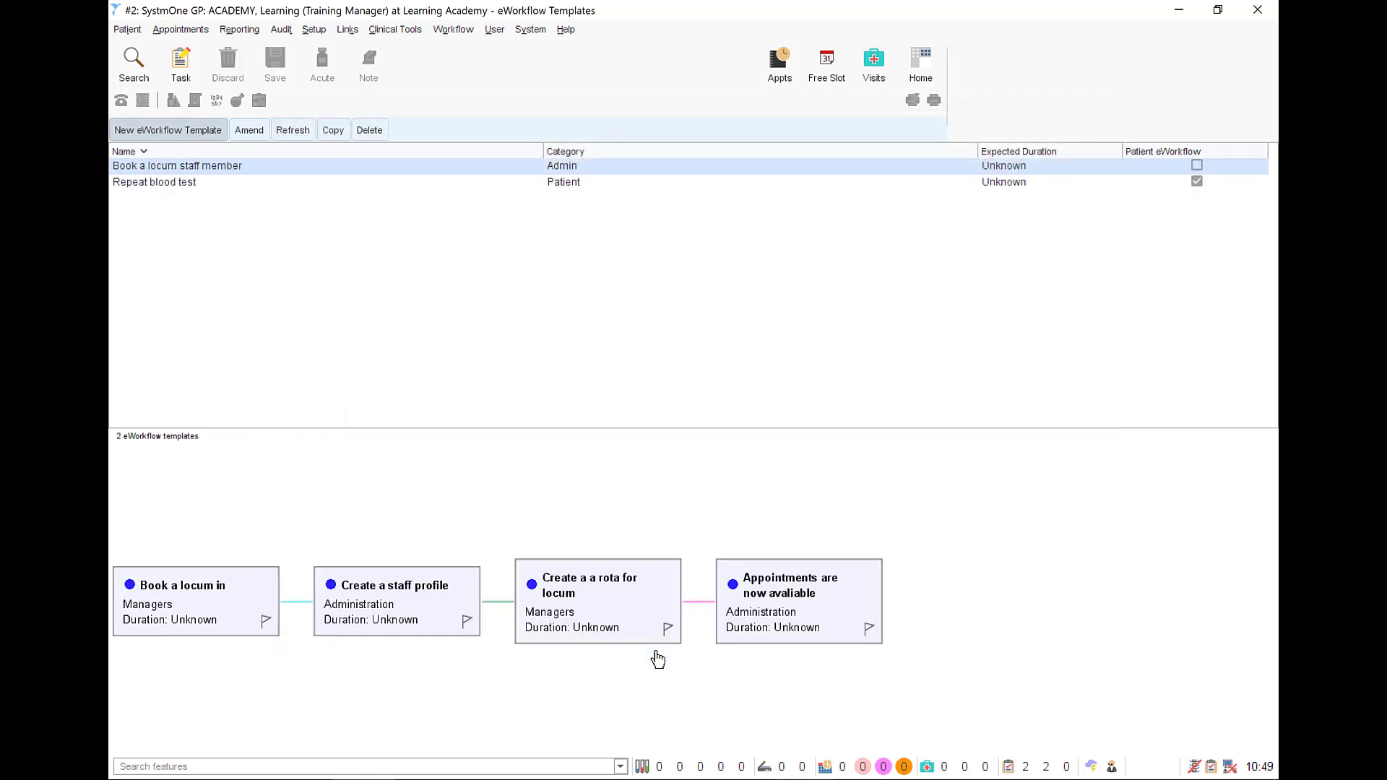
pyautogui.moveTo(657, 659)
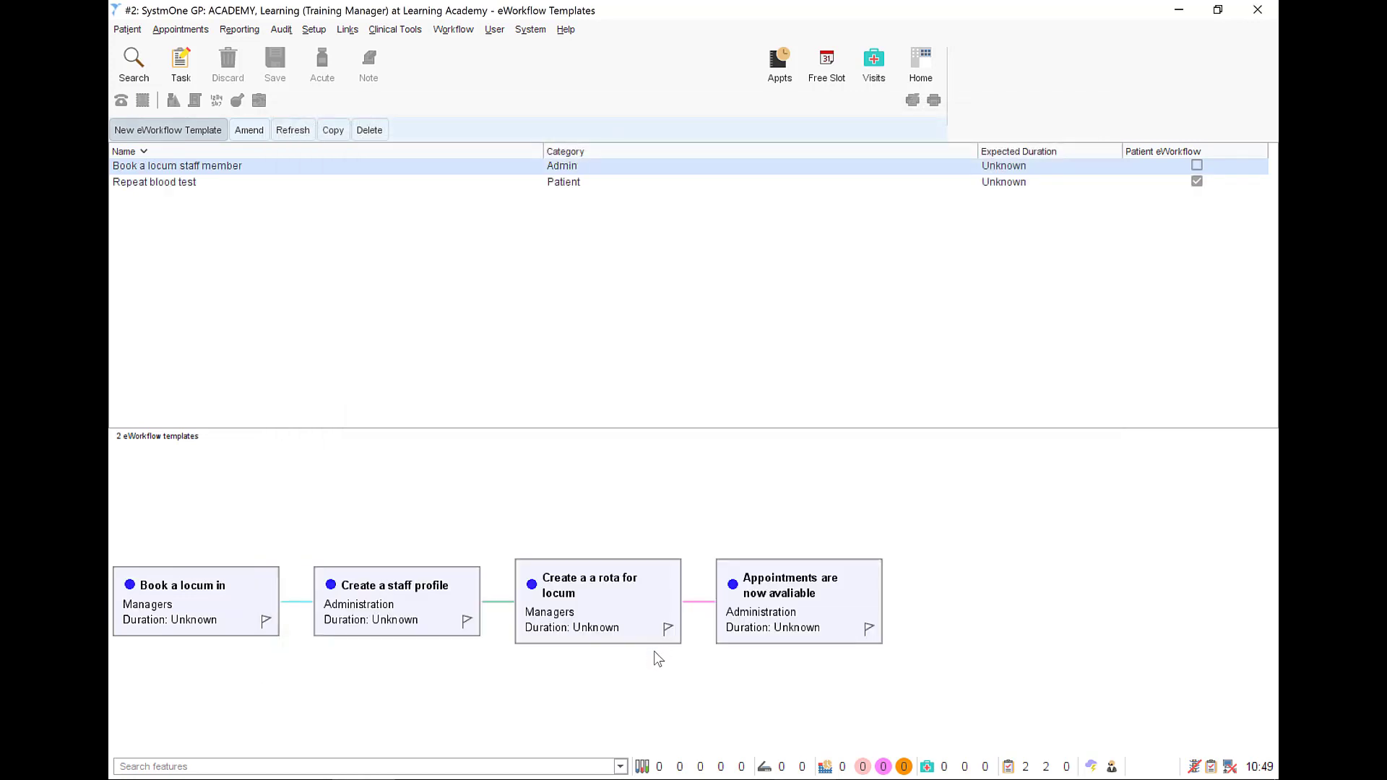
pyautogui.moveTo(489, 68)
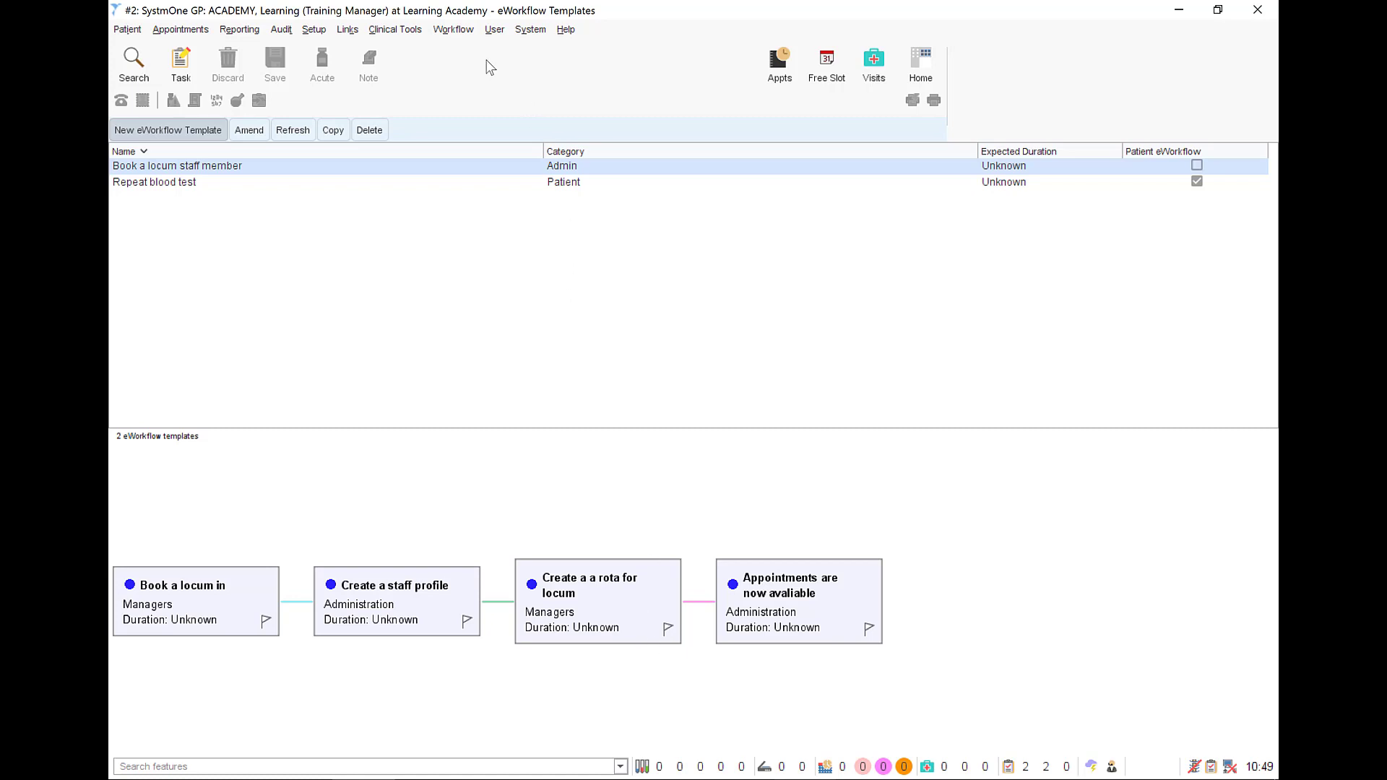
# Step: Start the non-patient 'Book a locum staff member' eWorkflow
pyautogui.click(453, 29)
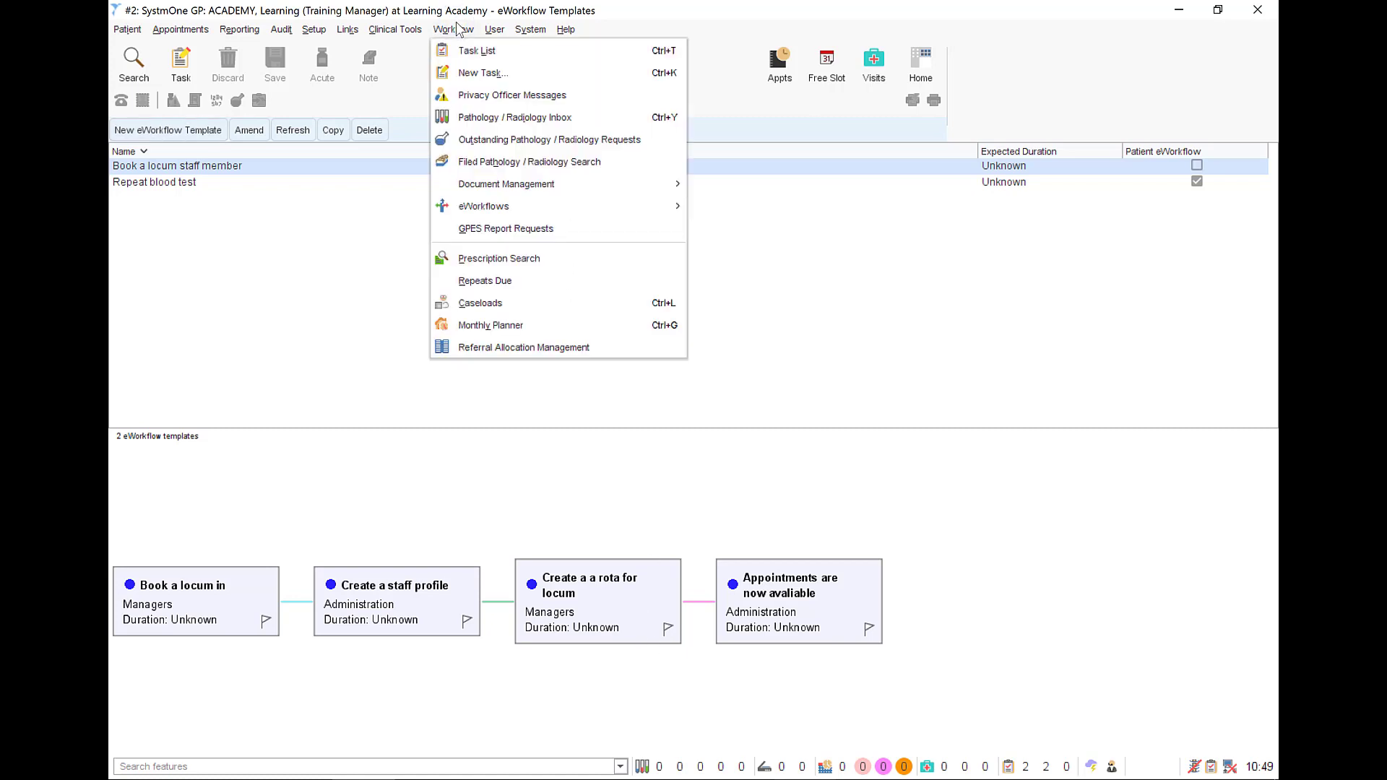
pyautogui.moveTo(484, 205)
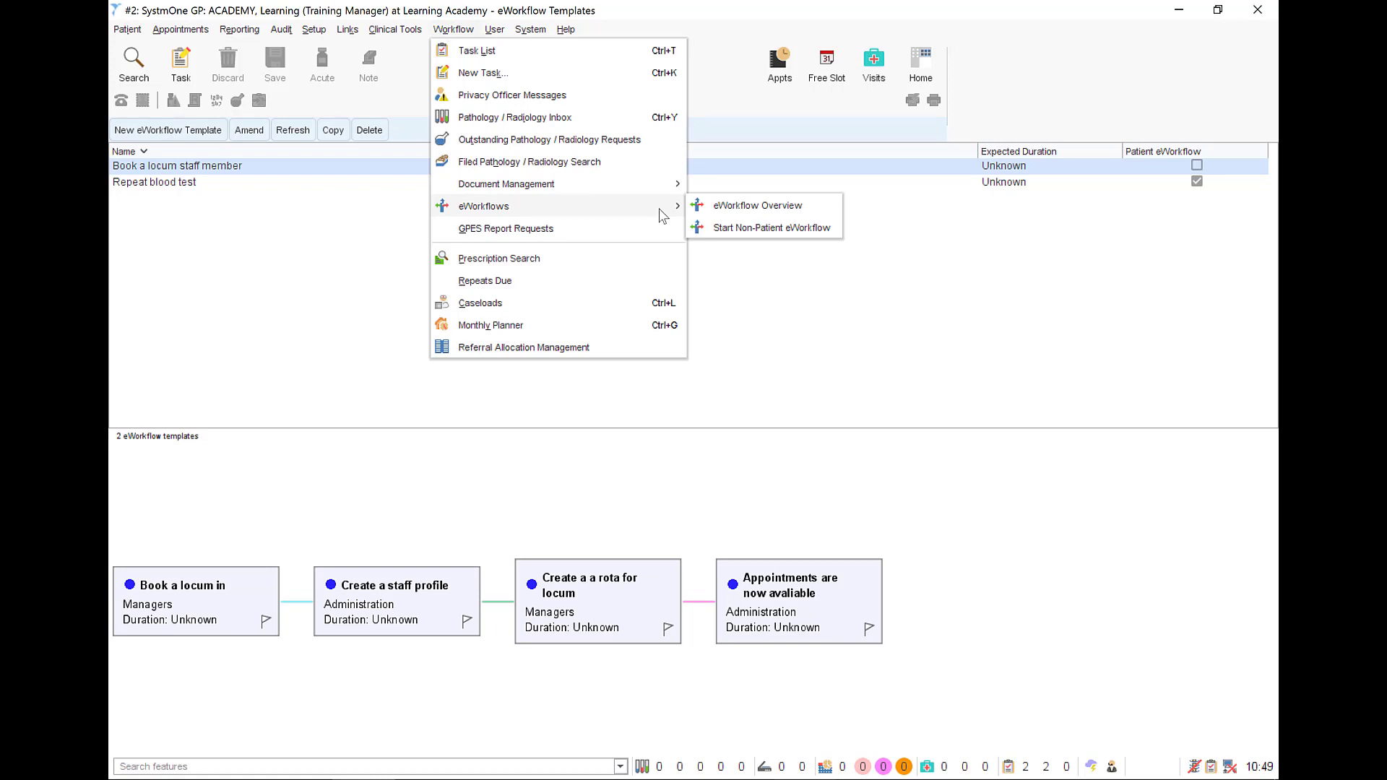
pyautogui.click(770, 227)
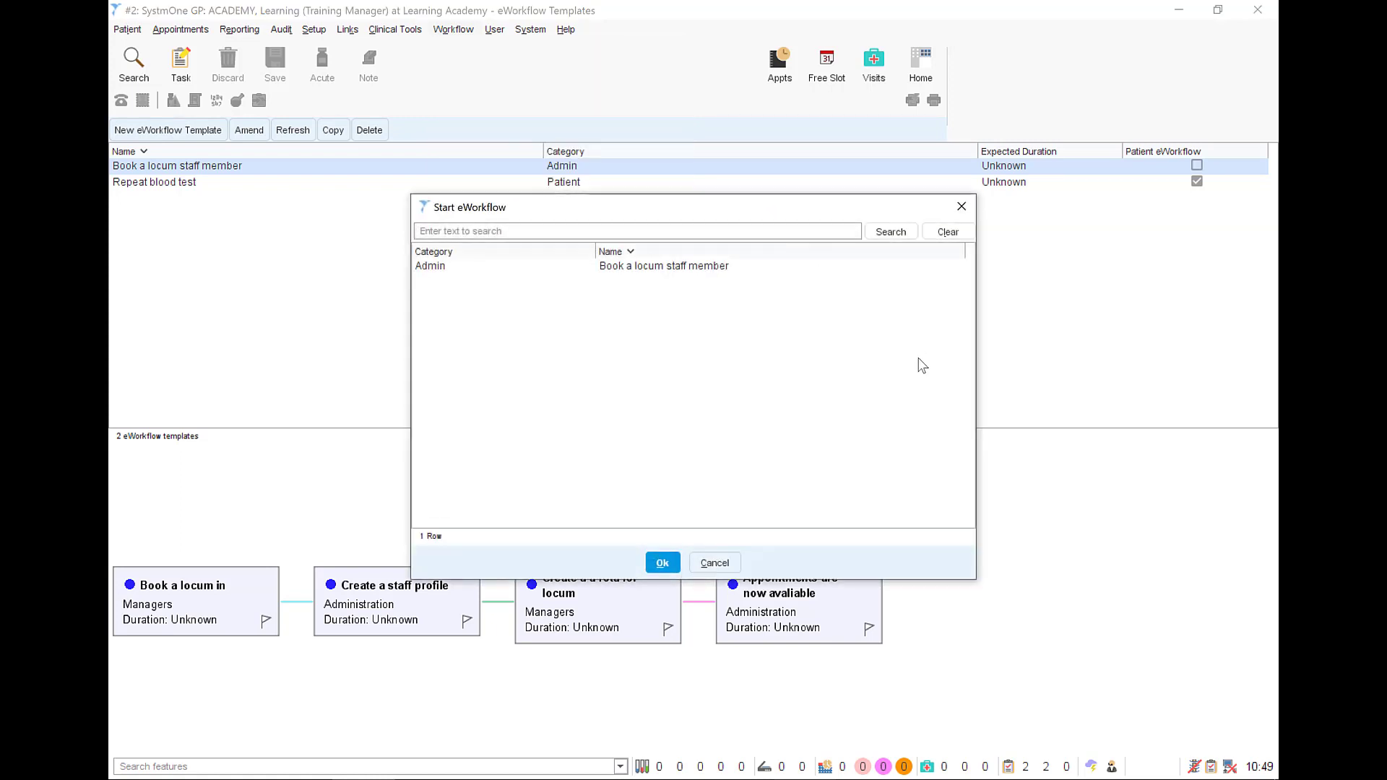
pyautogui.moveTo(669, 279)
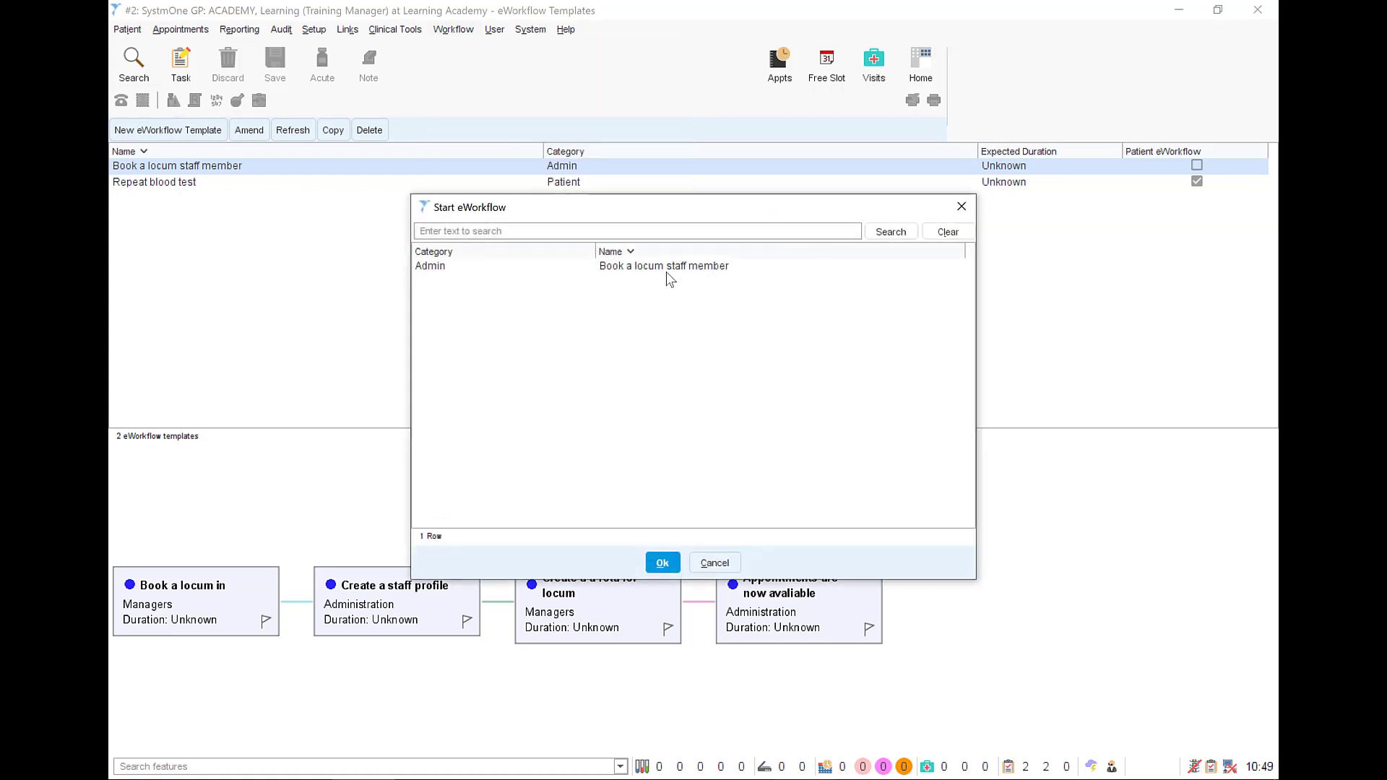
pyautogui.click(663, 265)
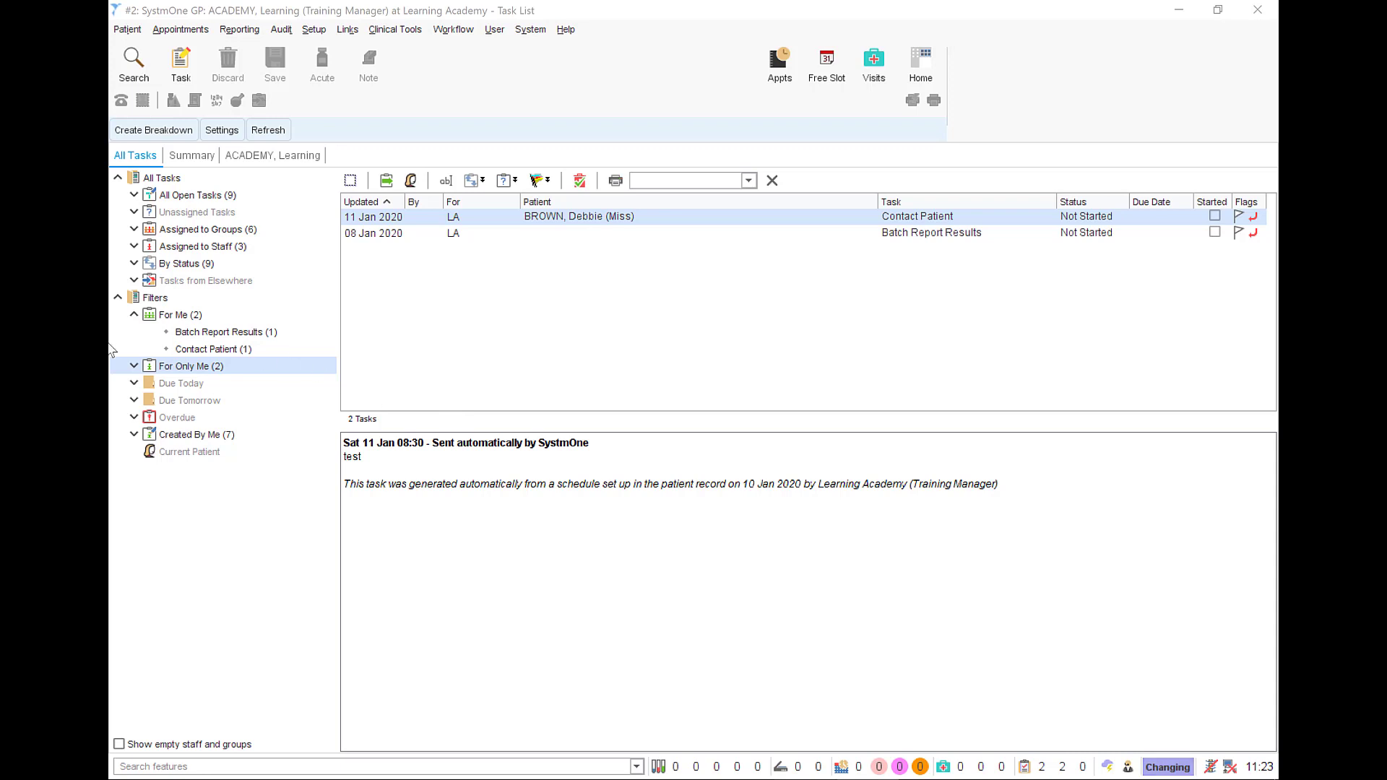
# Step: View the Managers group's tasks and inspect options for the locum booking task
pyautogui.click(134, 229)
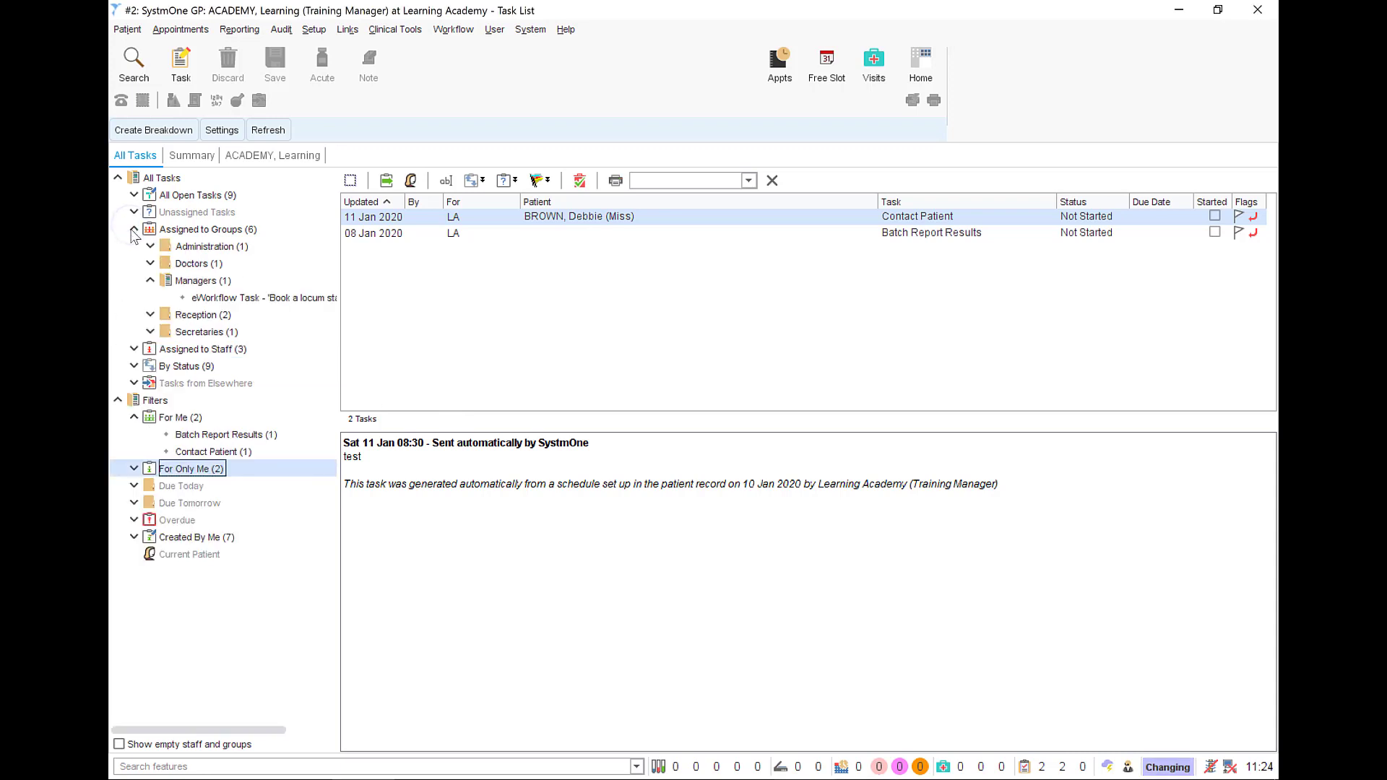
pyautogui.click(202, 280)
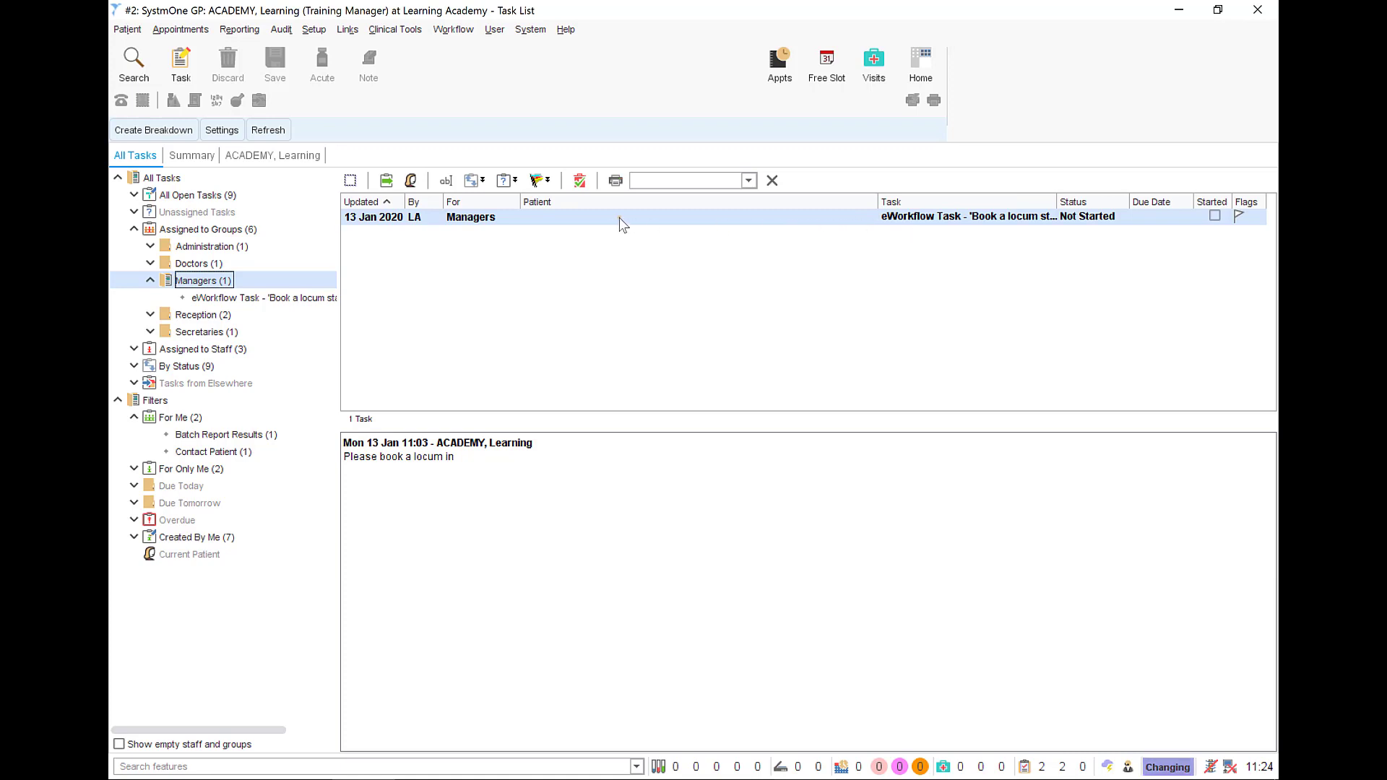
pyautogui.rightClick(619, 216)
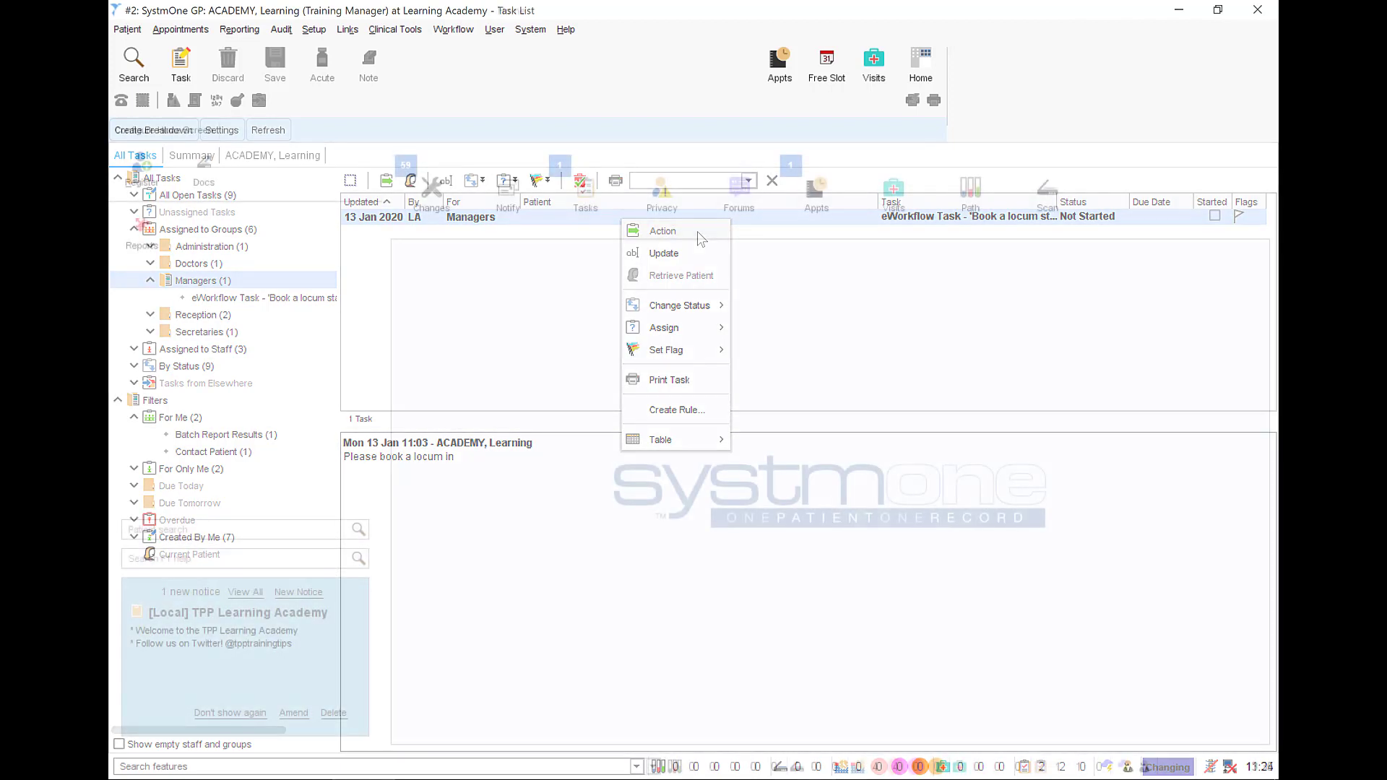
pyautogui.click(919, 62)
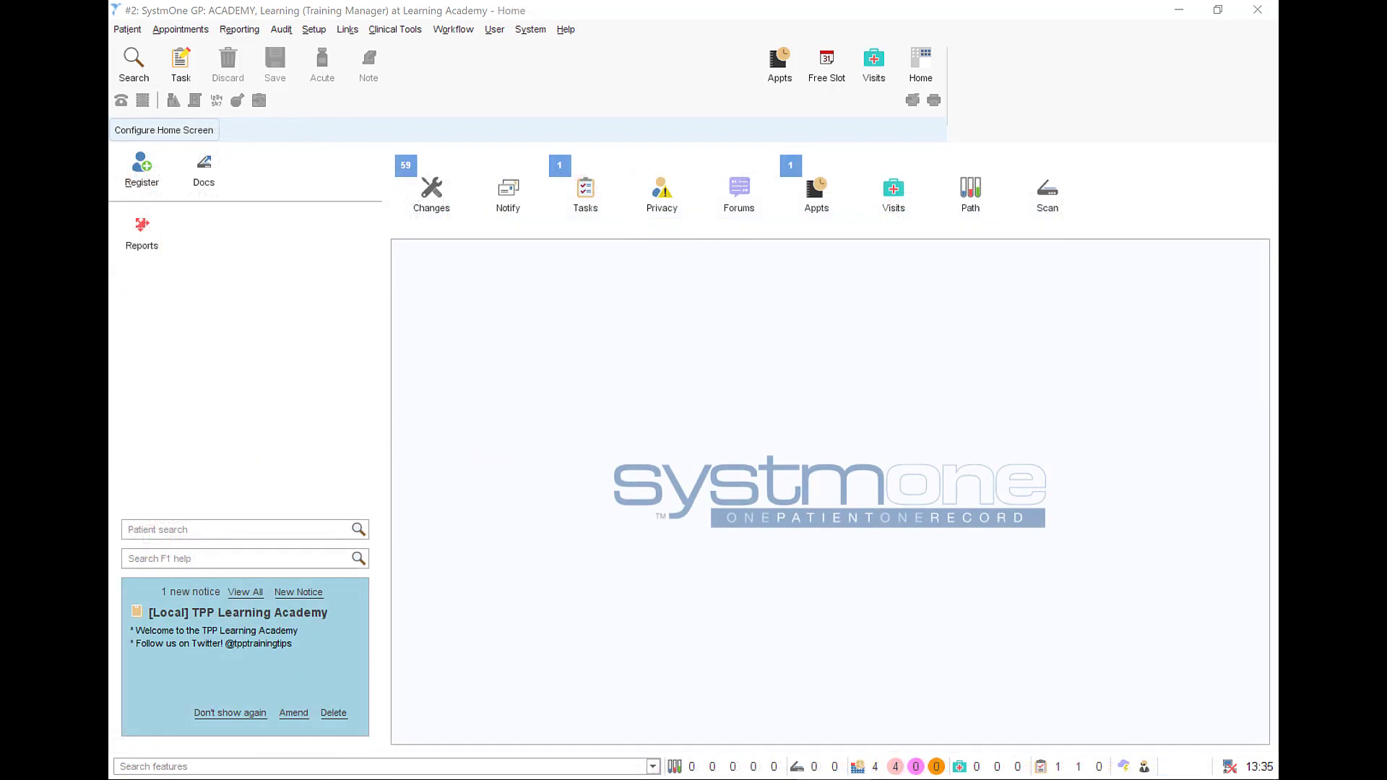